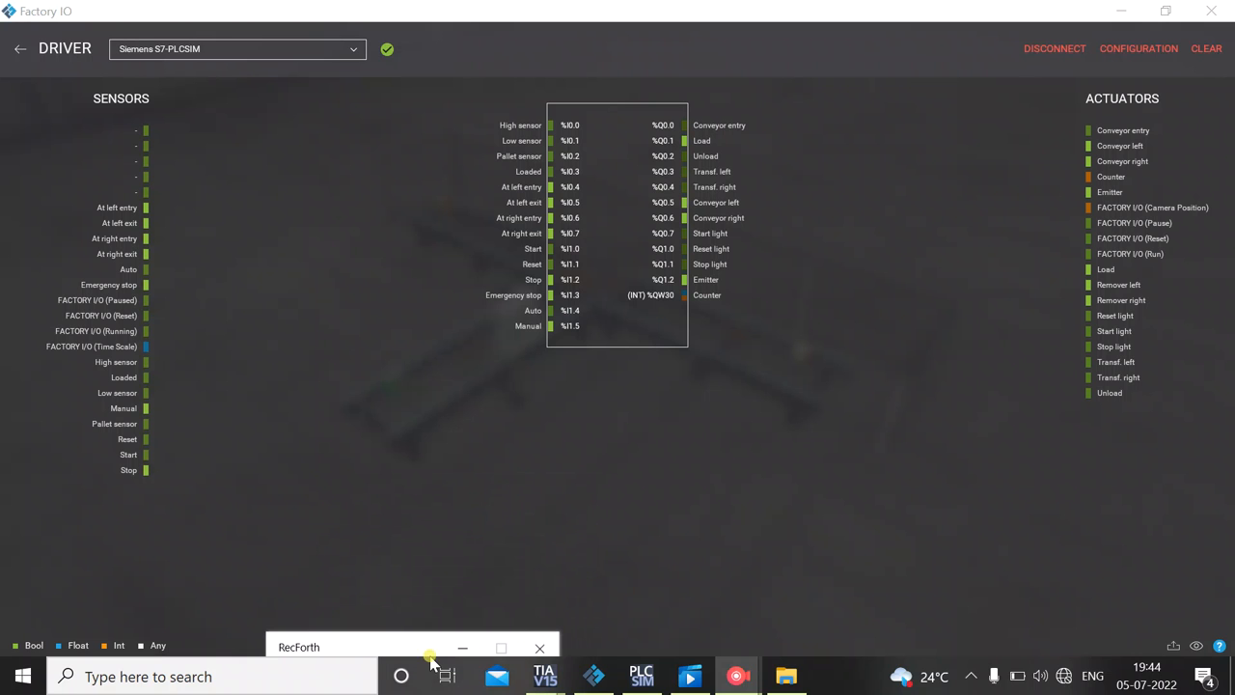
mouse_move(427, 316)
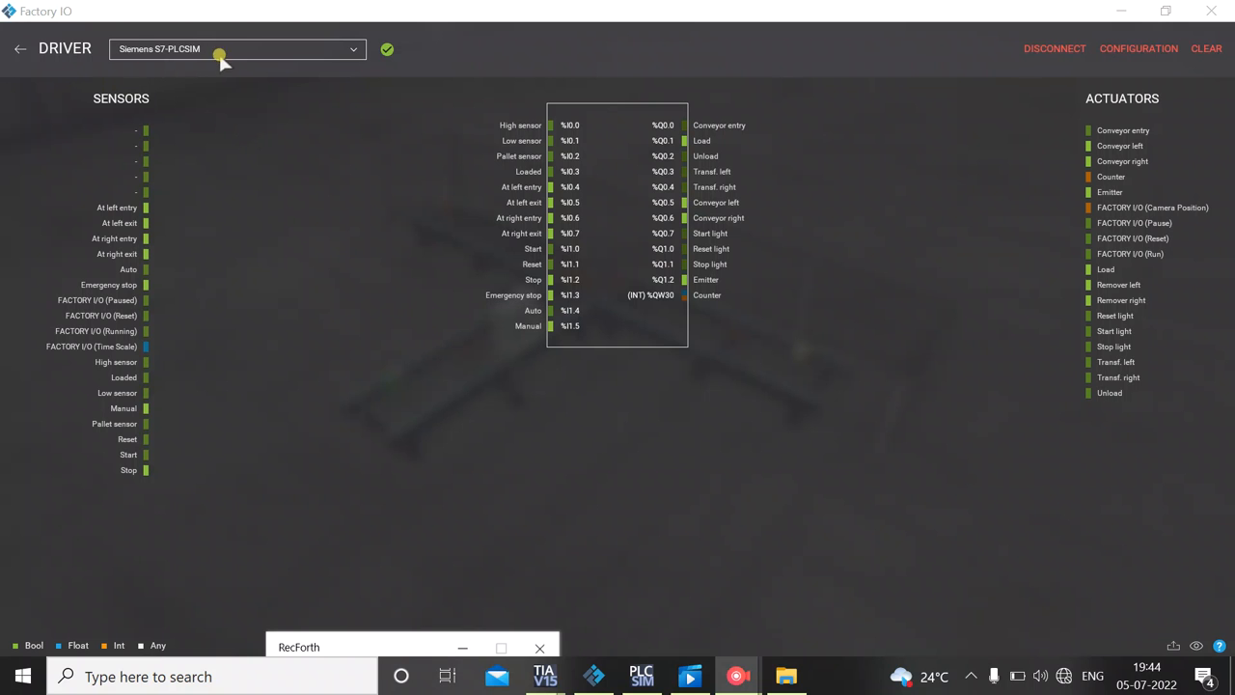
mouse_move(20, 49)
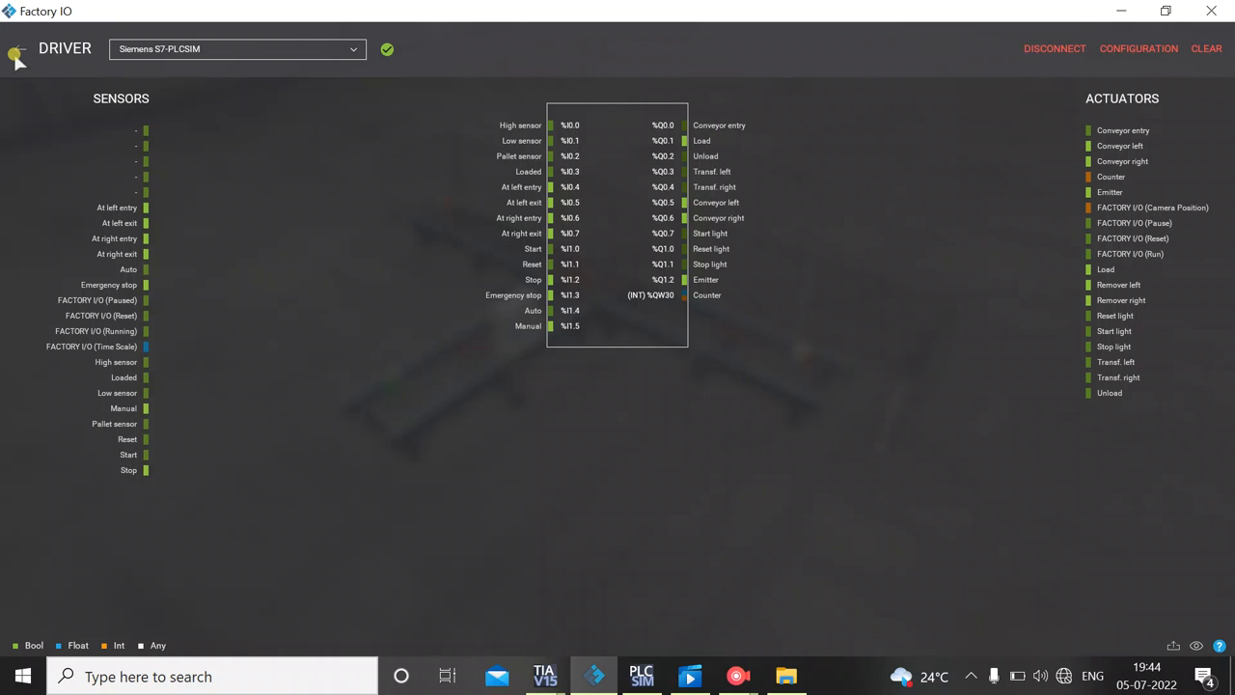
Leave the driver settings, start the sorting-by-height scene running and switch to TIA Portal
click(18, 54)
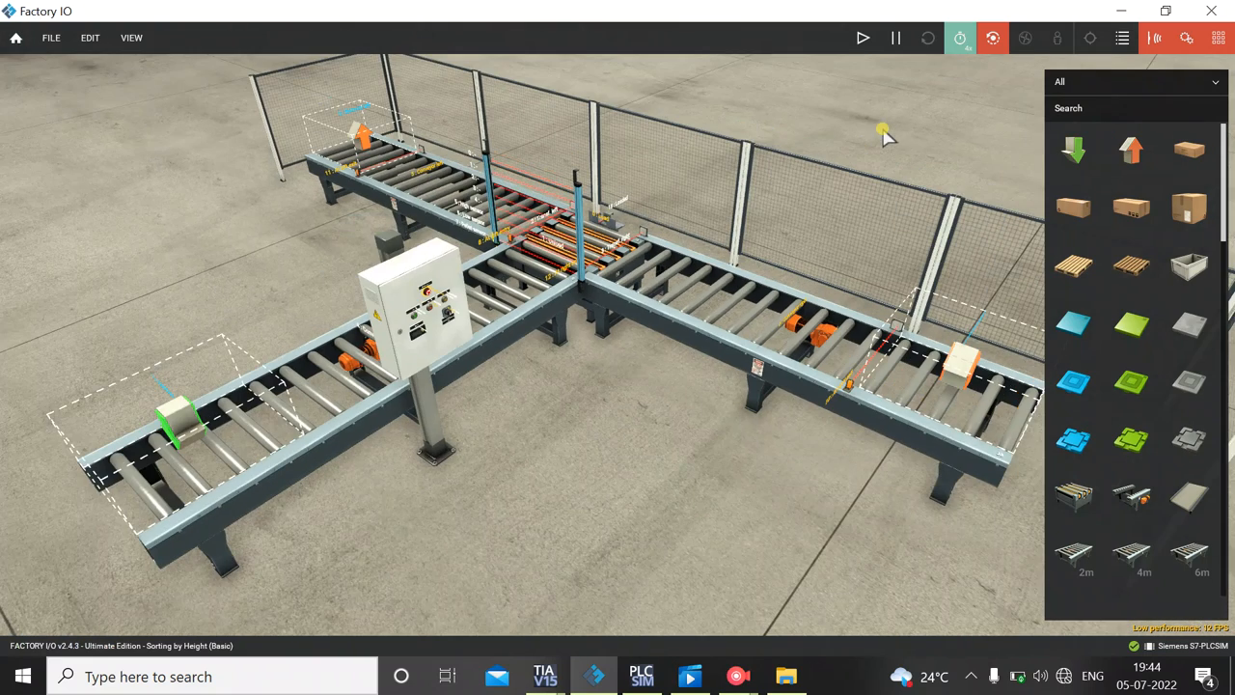
click(863, 38)
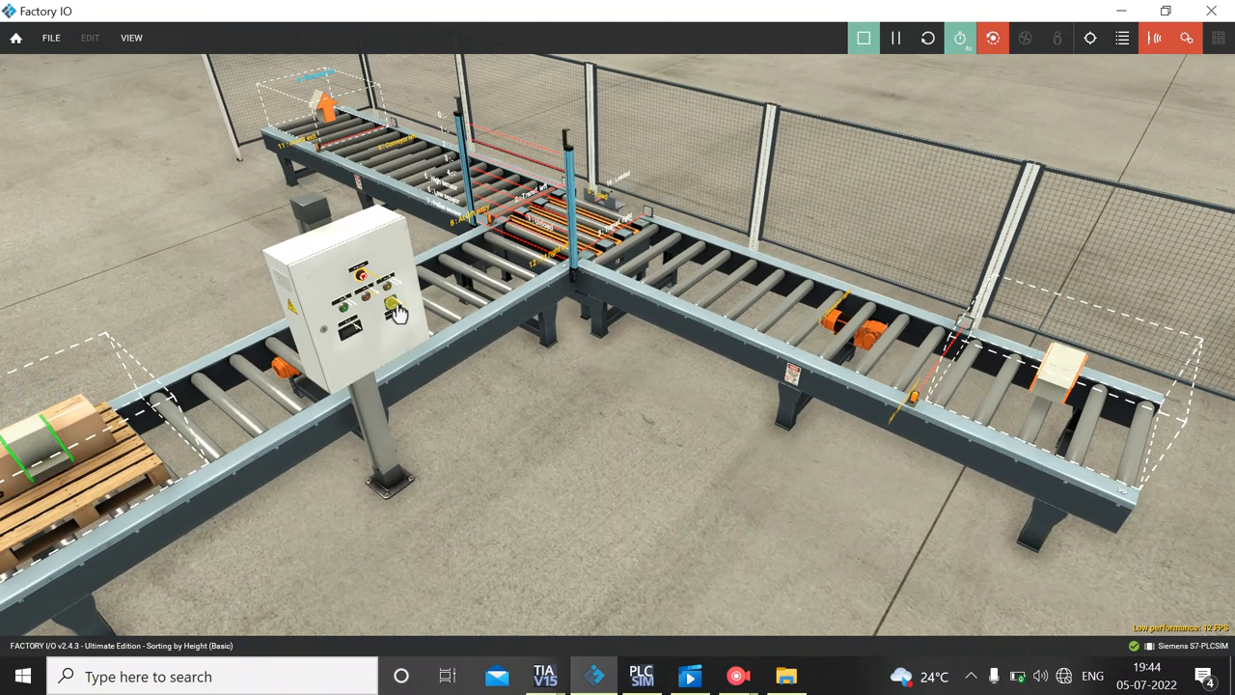
scroll(down, 3)
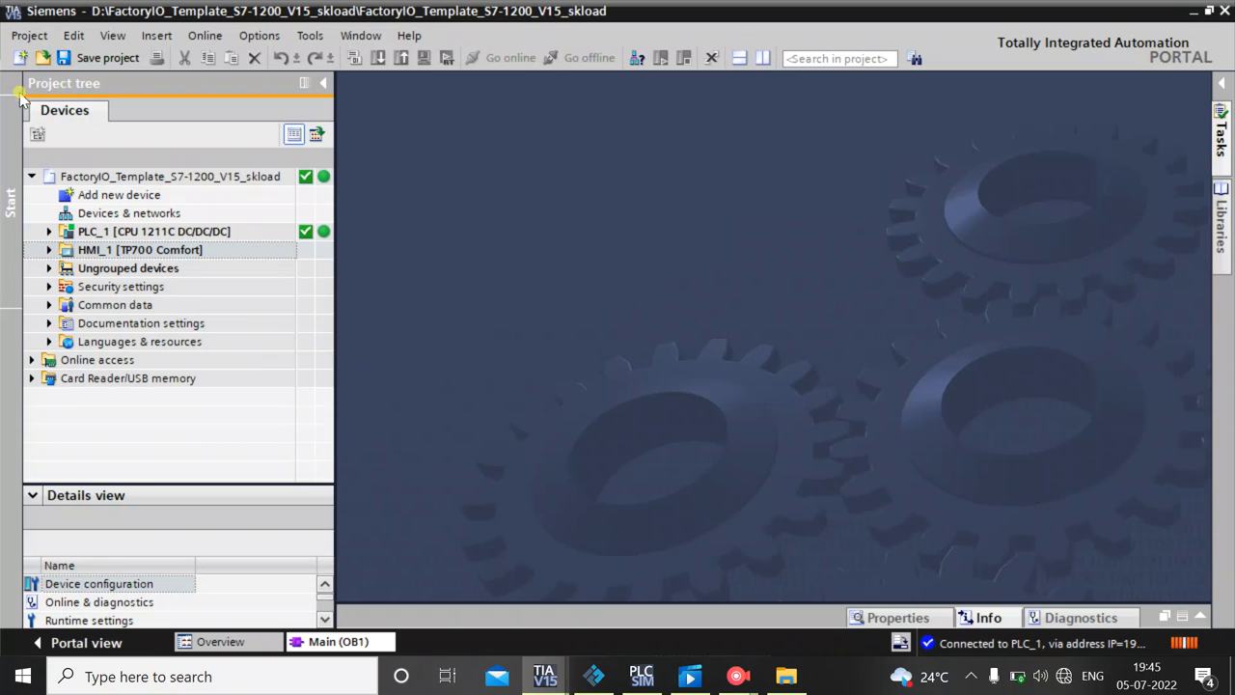
Expand PLC_1 > Program blocks and bring up the Main [OB1] ladder program for live monitoring
click(139, 248)
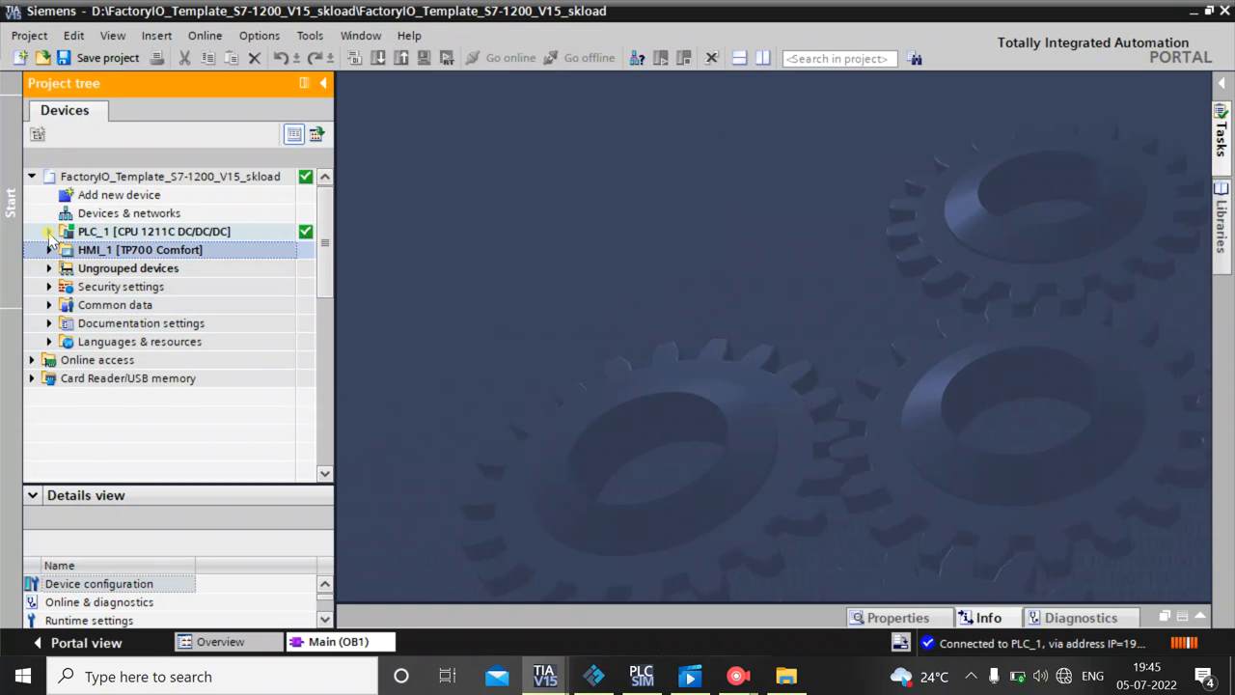
click(46, 231)
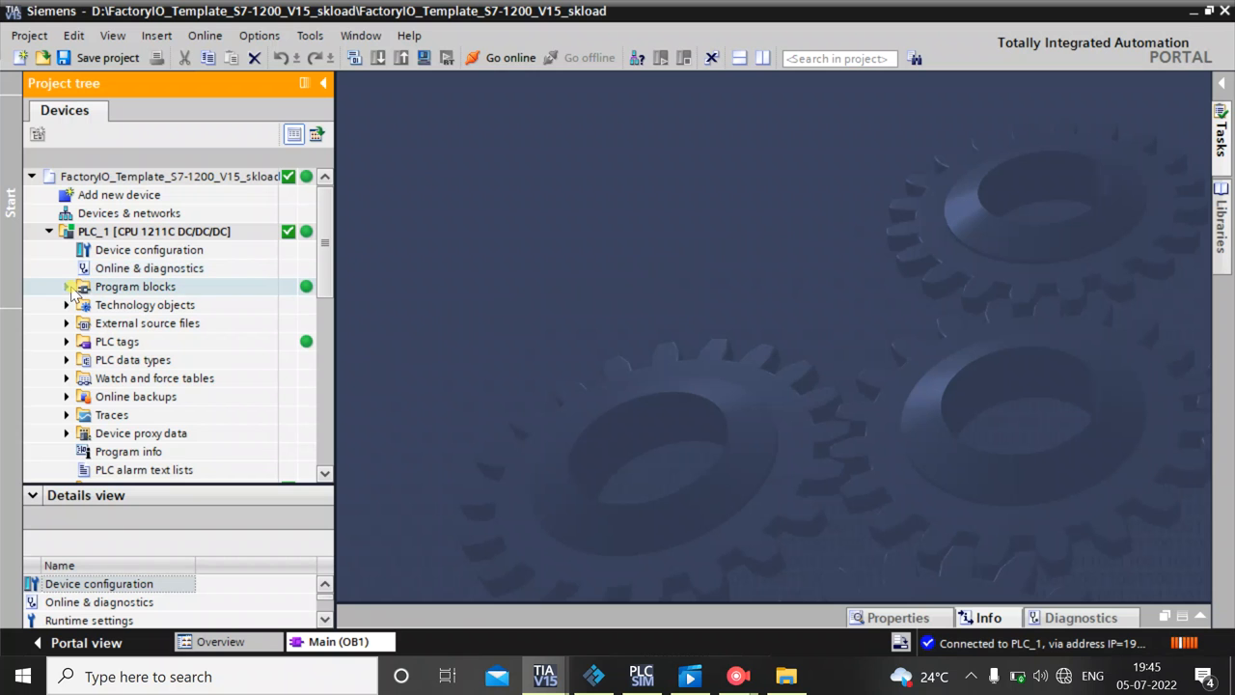
click(68, 286)
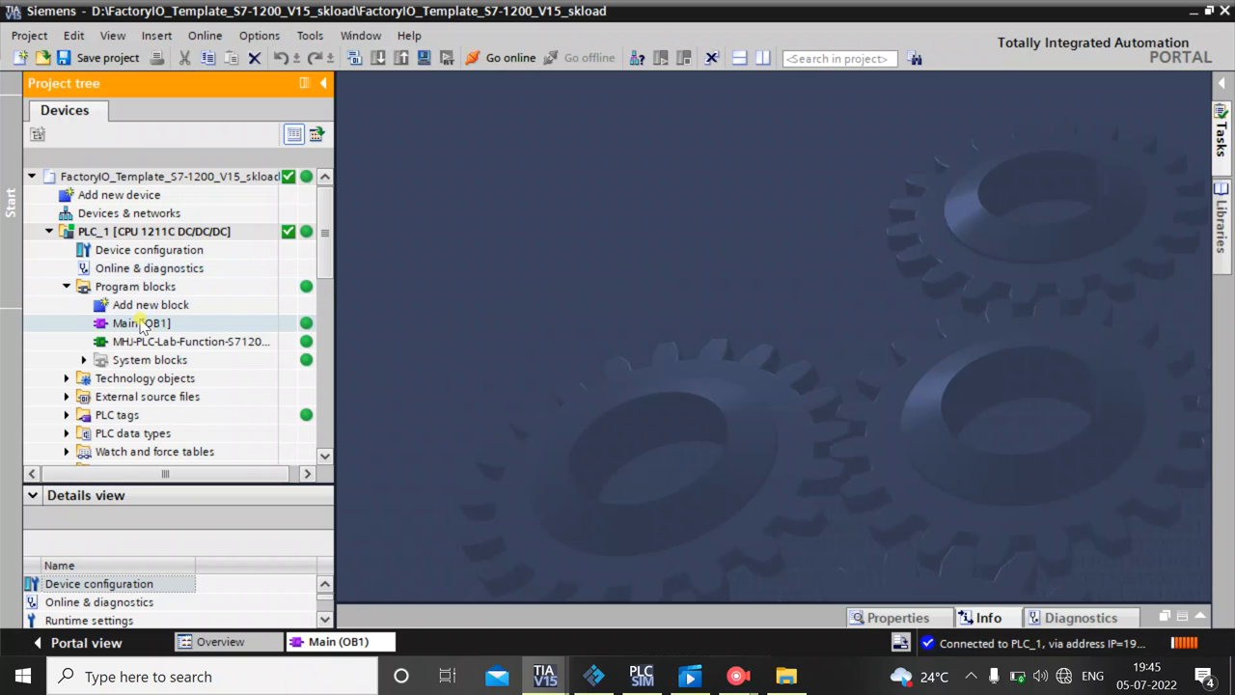
double_click(141, 322)
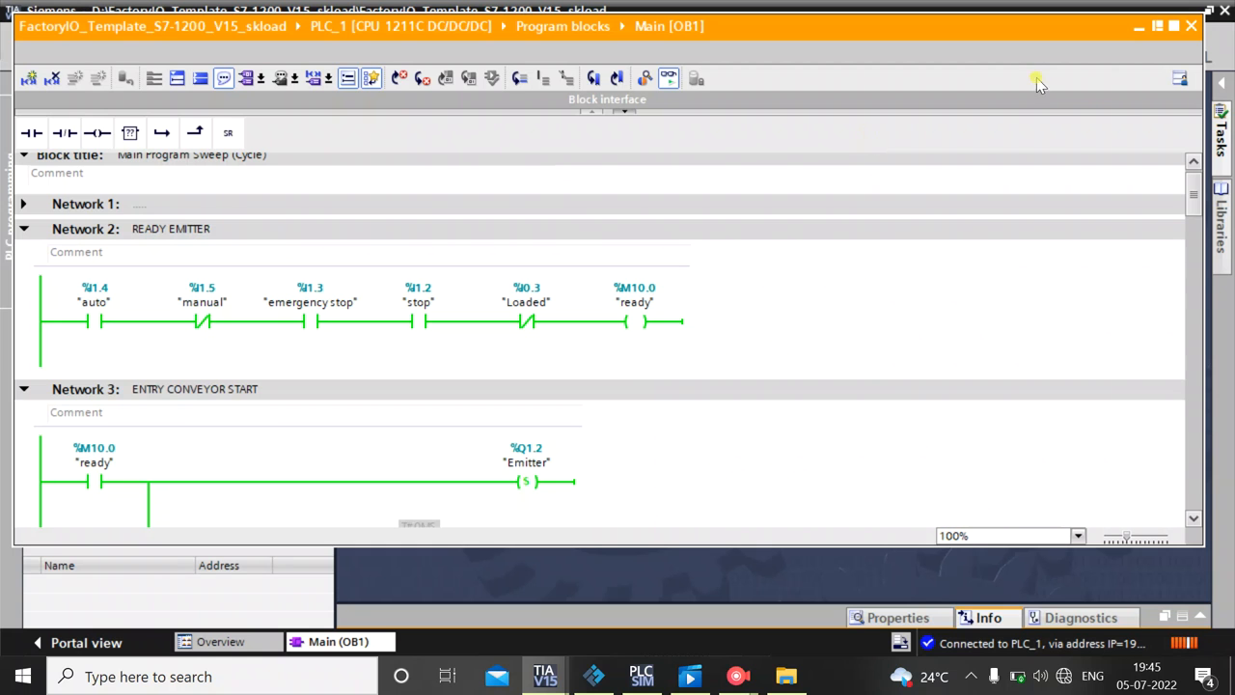
mouse_move(1088, 56)
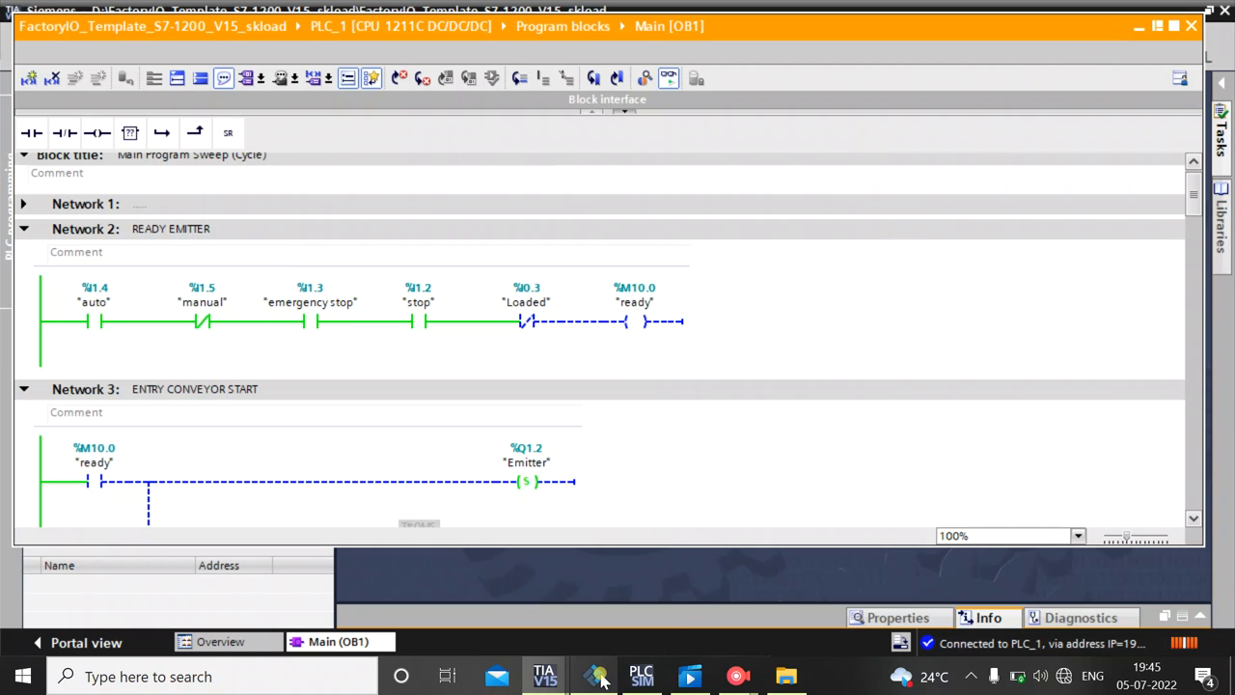
Bring the running Factory IO scene forward and let boxes on pallets travel the conveyors
click(588, 675)
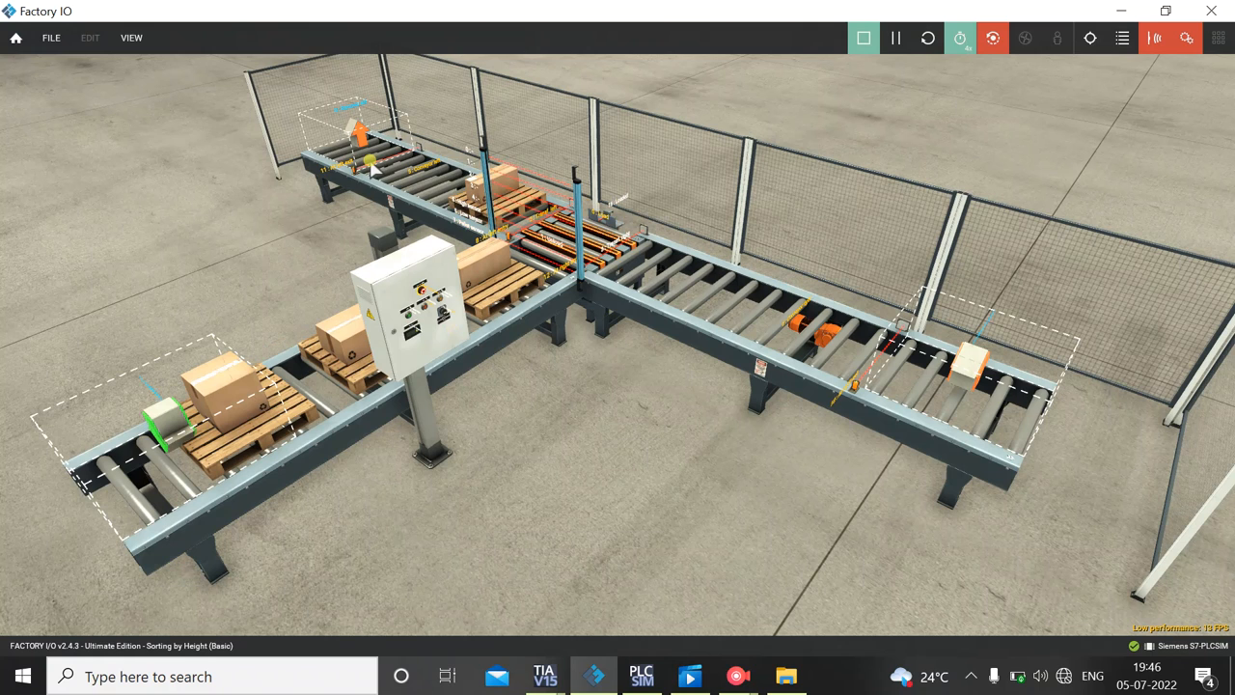
mouse_move(345, 177)
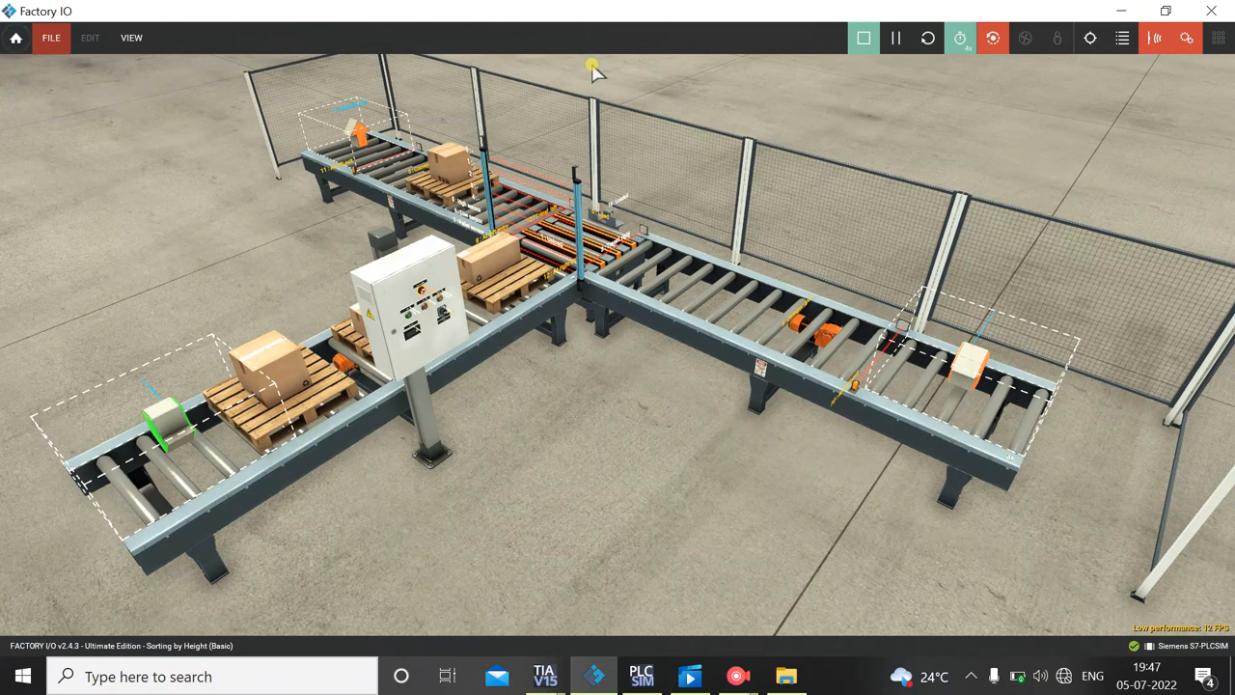
Review the live READY EMITTER, ENTRY CONVEYOR START and BOX TRANSFER LEFT networks, then show Factory IO again
click(864, 39)
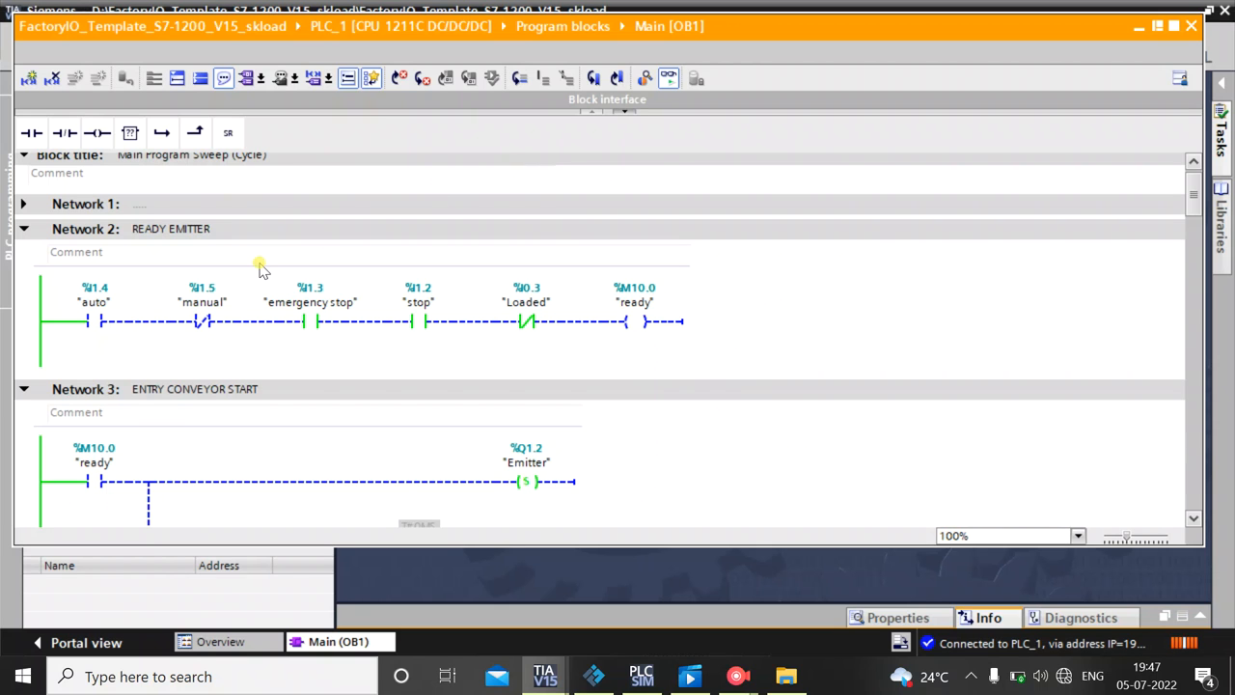
mouse_move(135, 332)
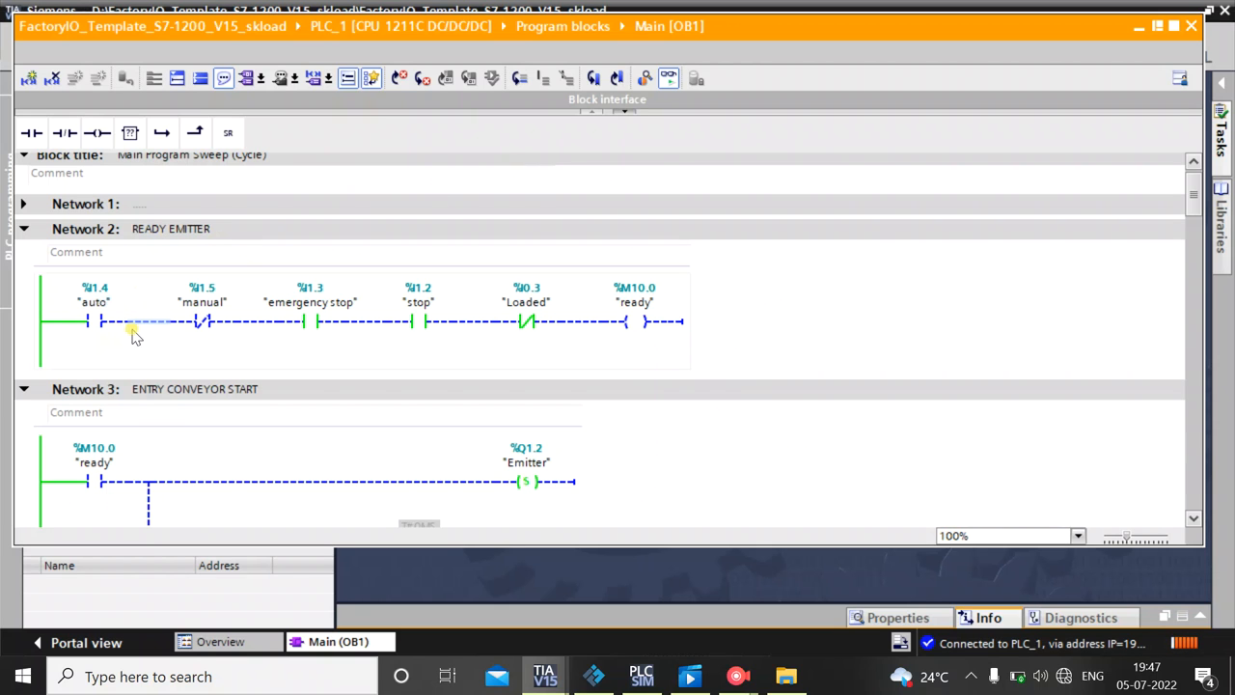
mouse_move(290, 320)
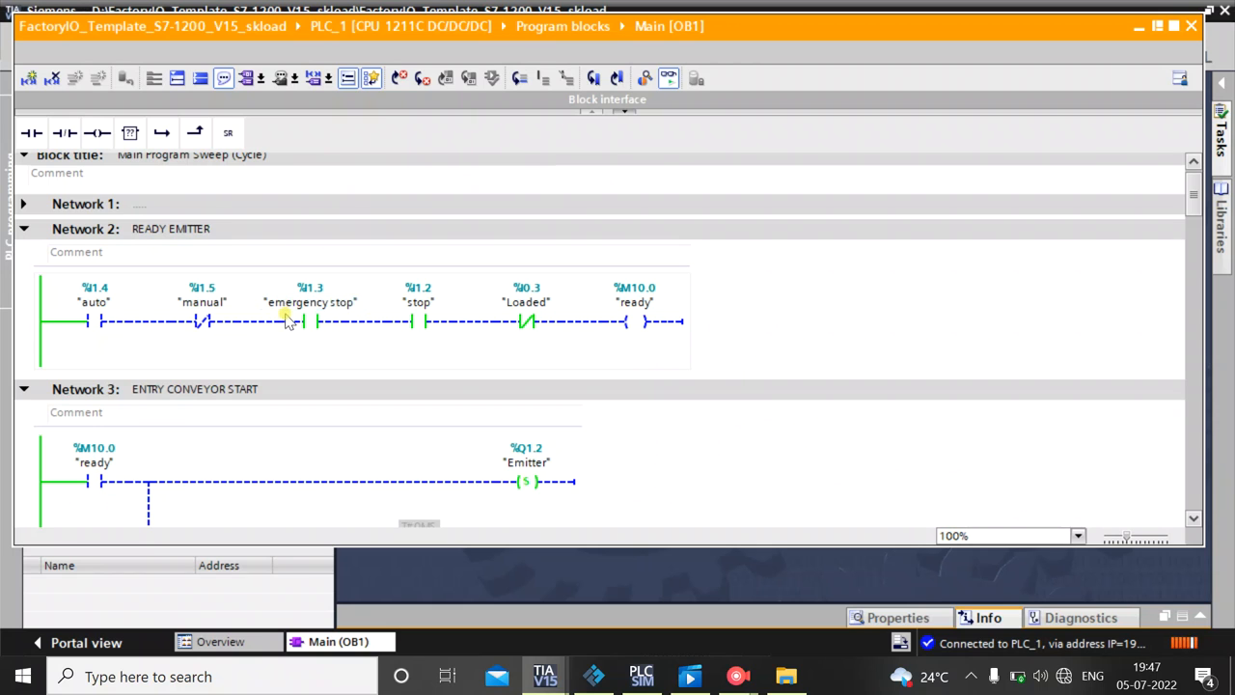
click(201, 321)
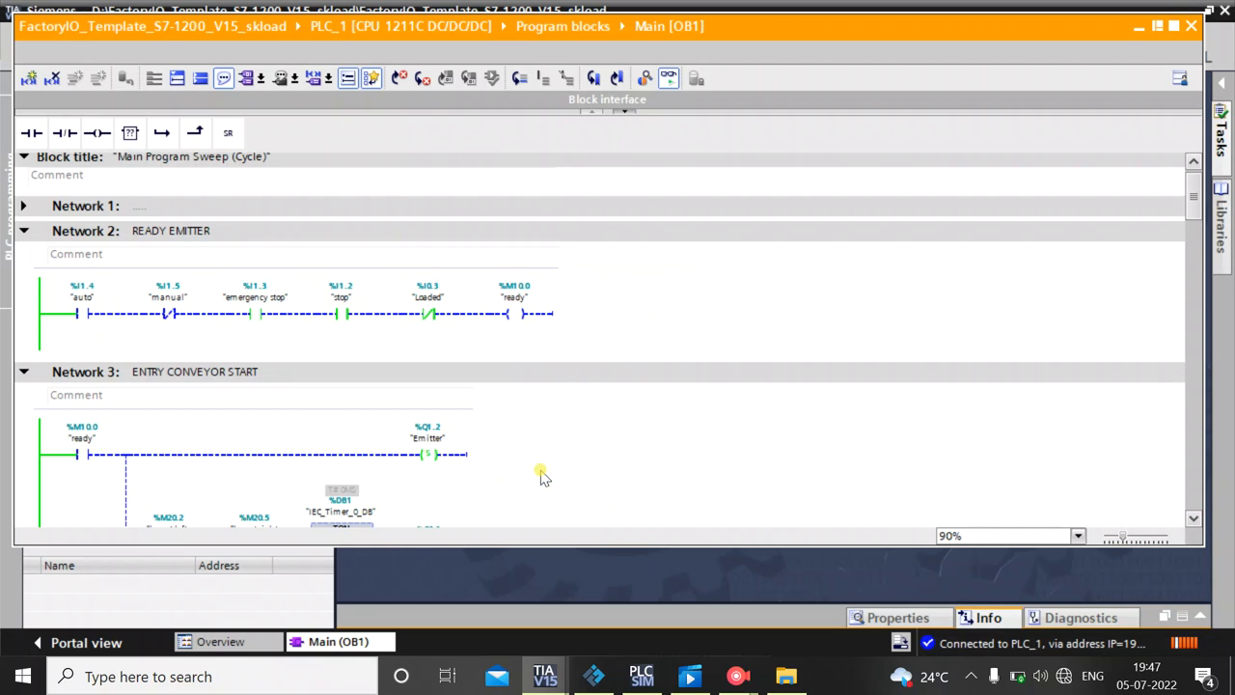
scroll(down, 3)
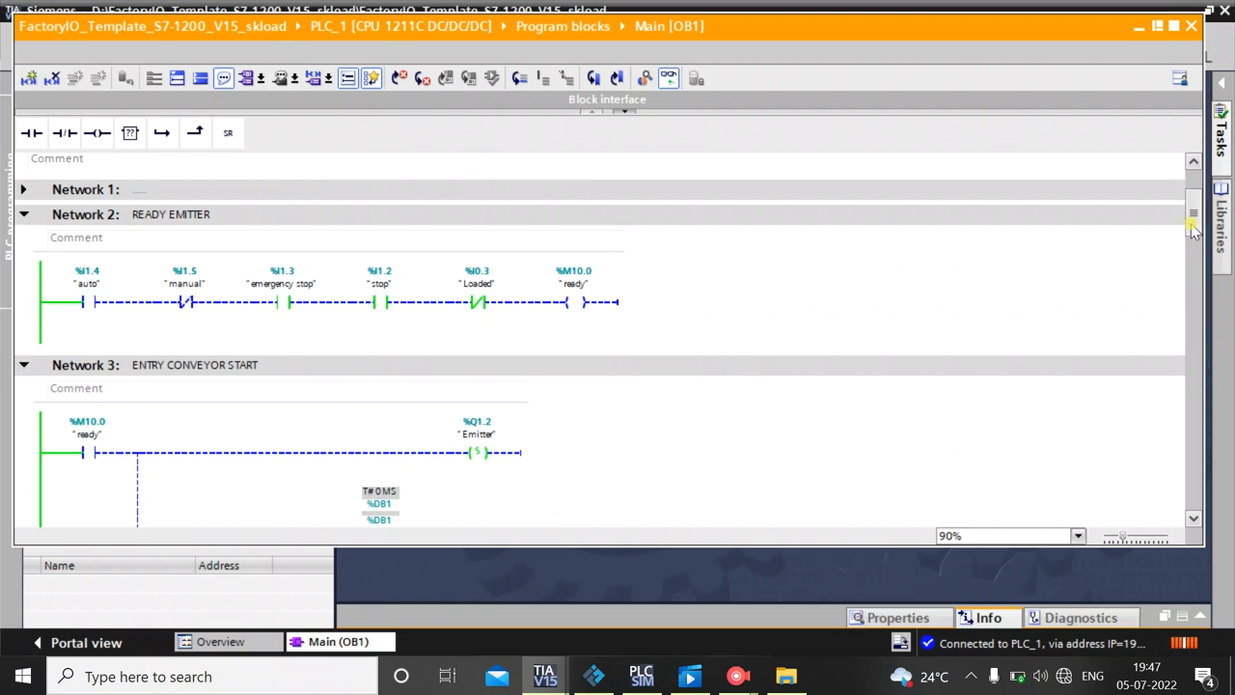
scroll(down, 3)
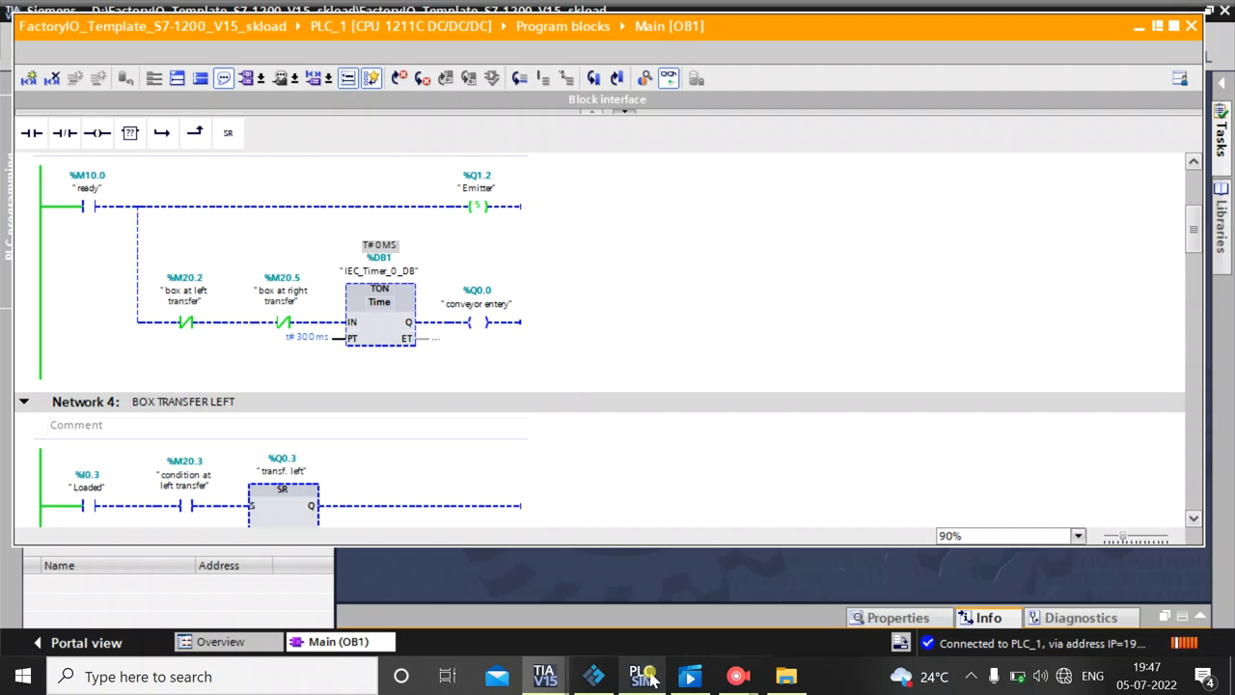
click(594, 673)
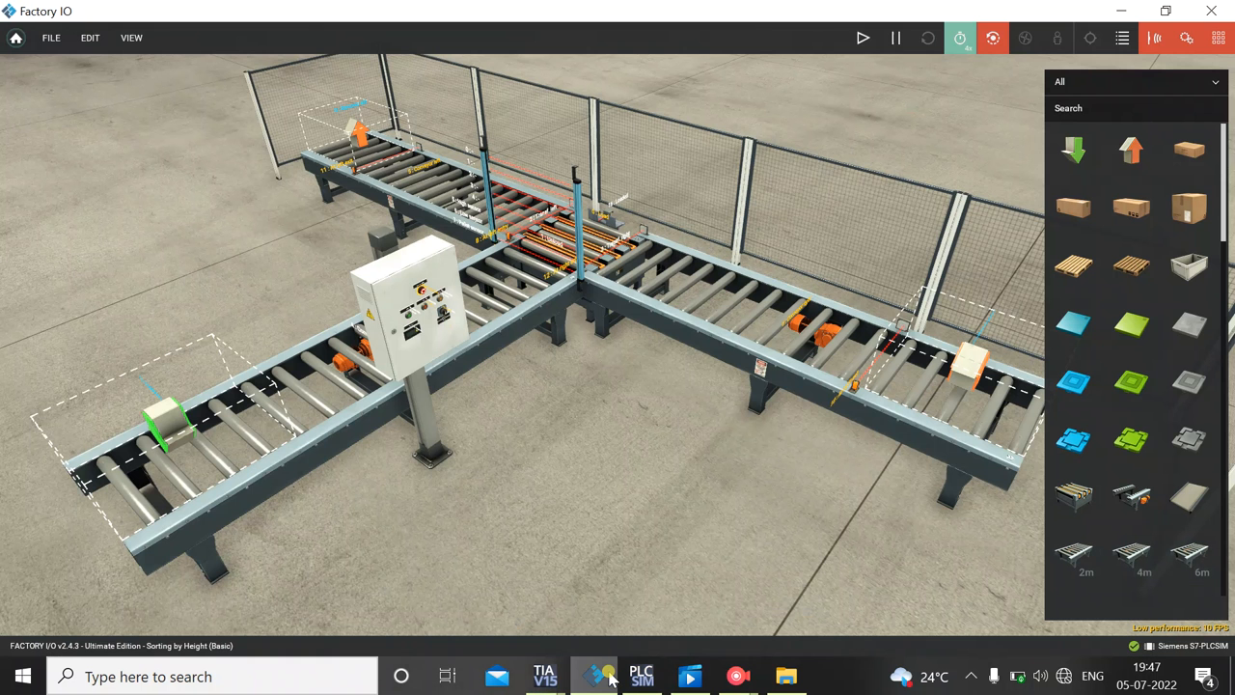
mouse_move(1173, 39)
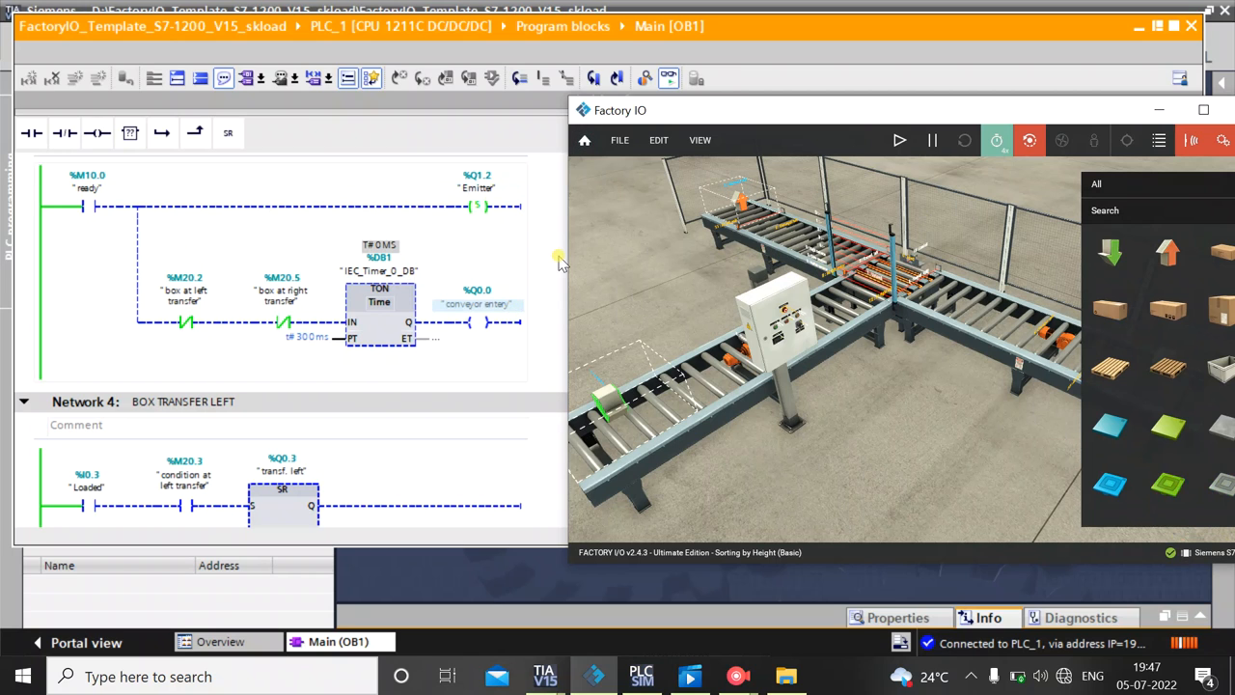
mouse_move(917, 289)
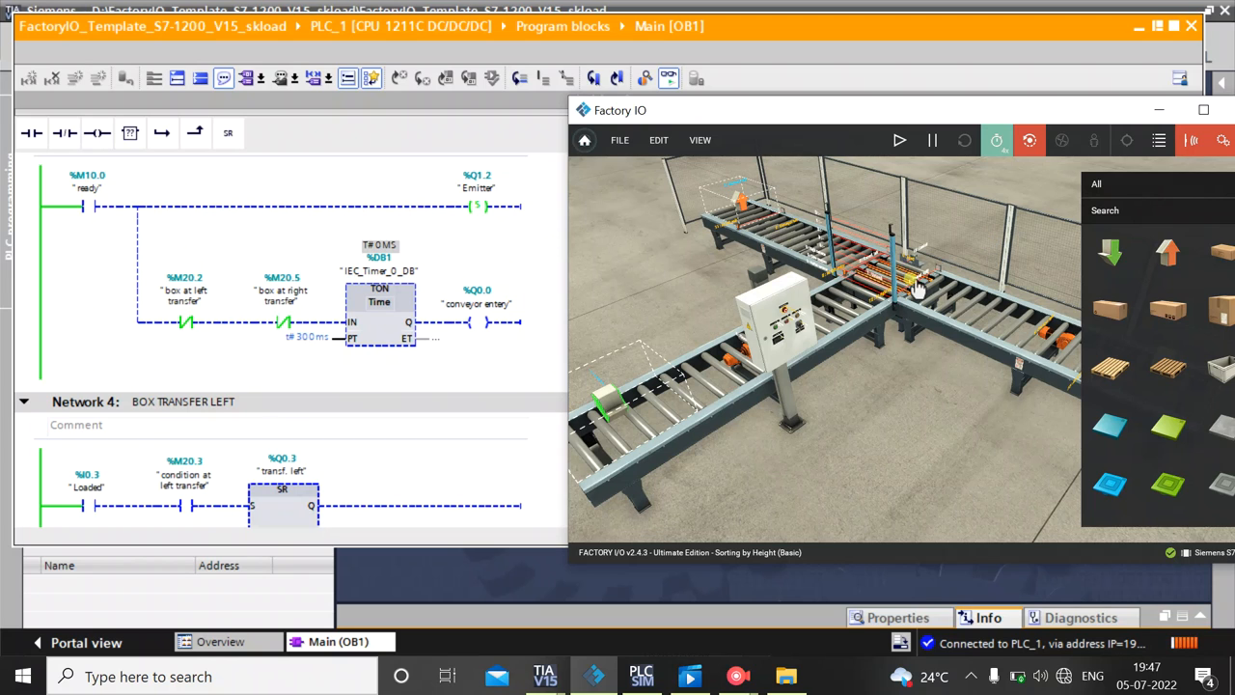
mouse_move(533, 258)
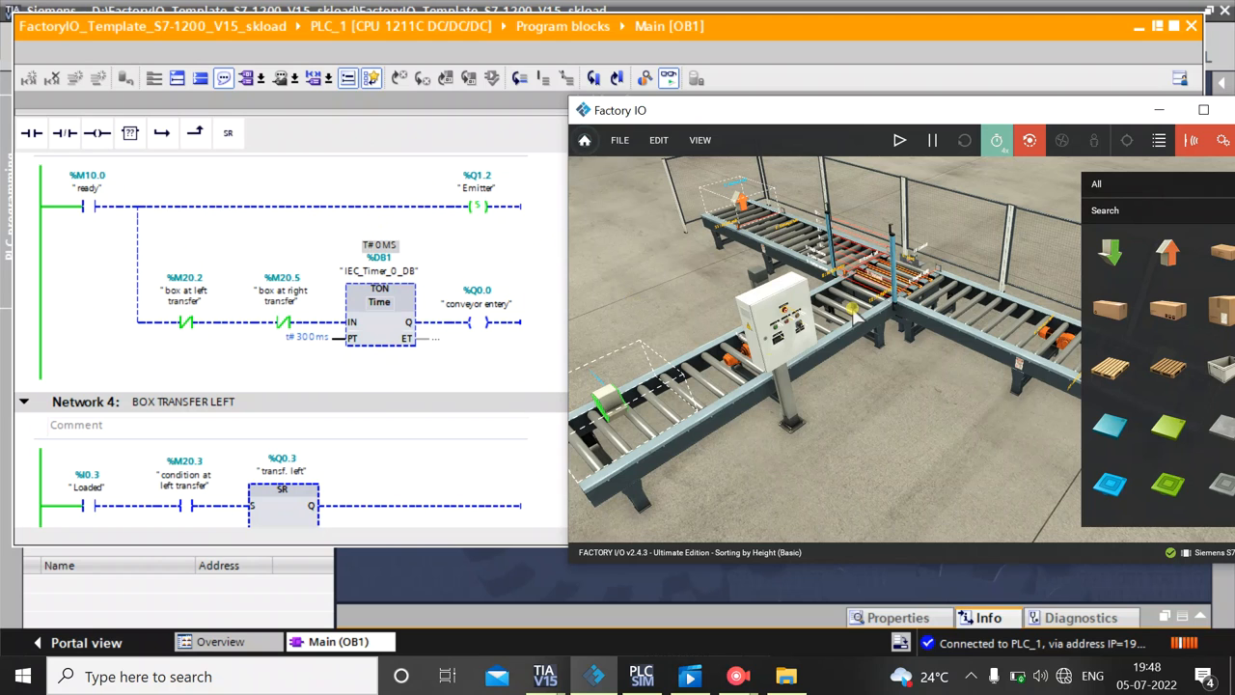
mouse_move(806, 347)
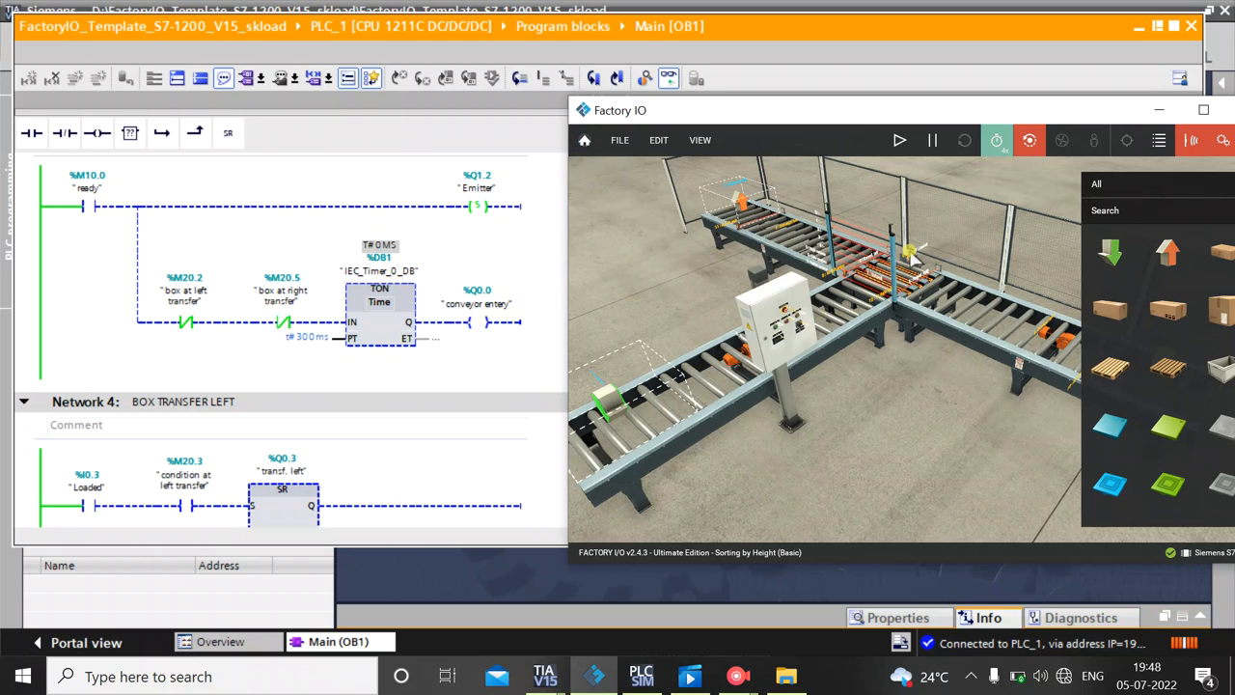
mouse_move(934, 263)
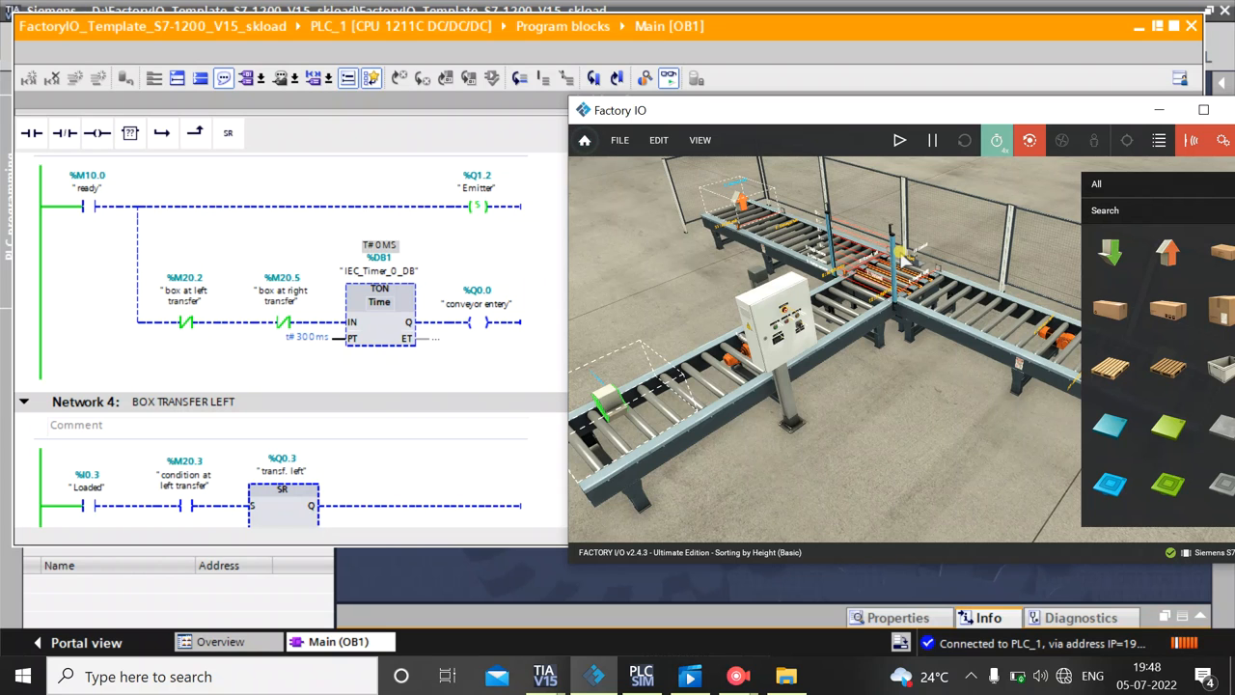
mouse_move(328, 393)
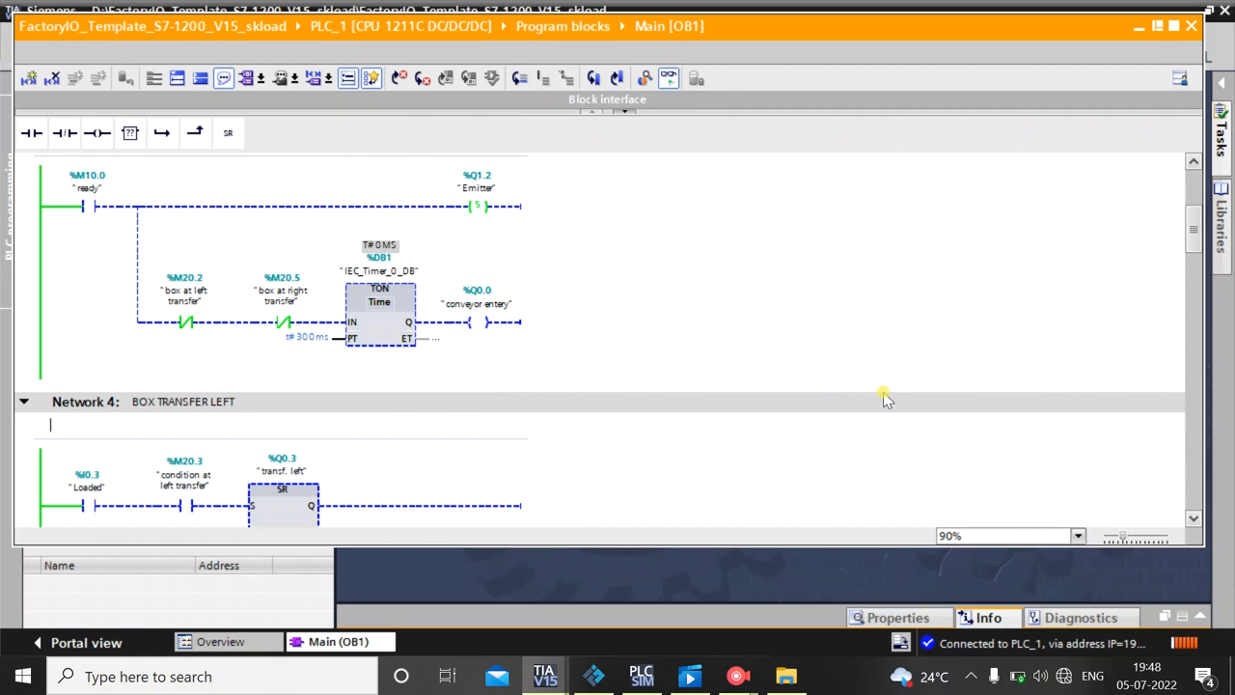
Scroll the online Main [OB1] editor down to the BOX TRANSFER LEFT network and its set coils
scroll(down, 3)
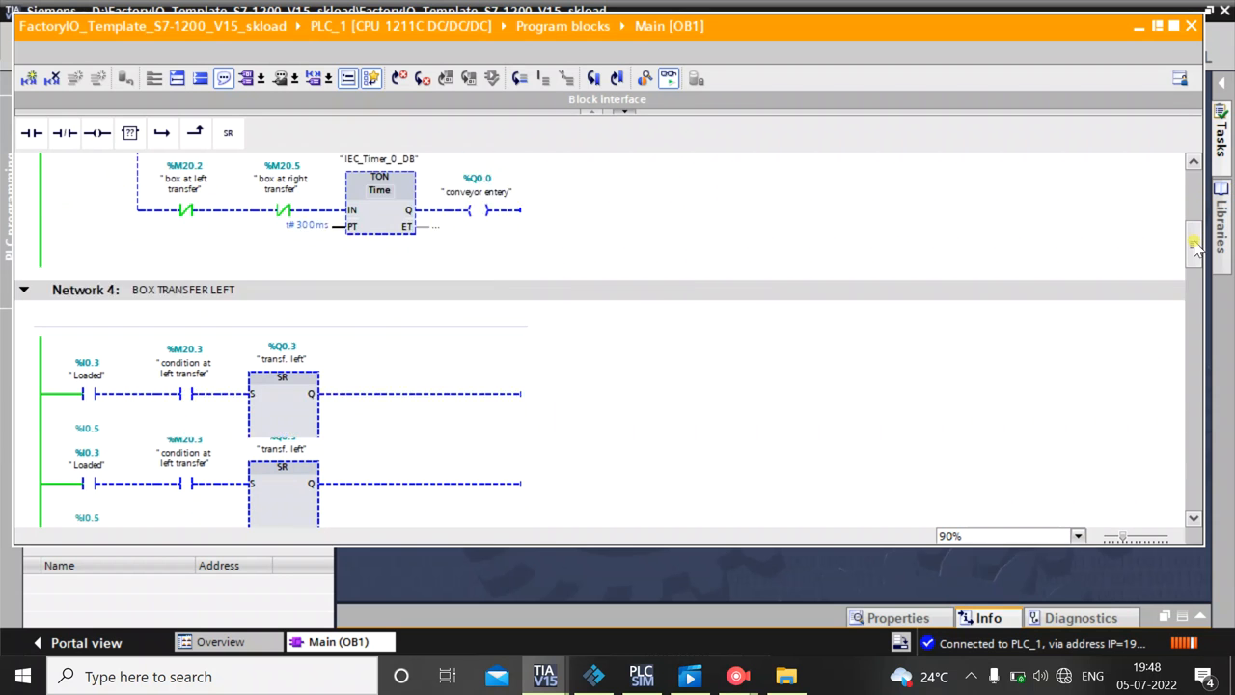
Scroll to Network 4's BOX TRANSFER LEFT set/reset logic and show Factory IO beside it while it runs
scroll(down, 3)
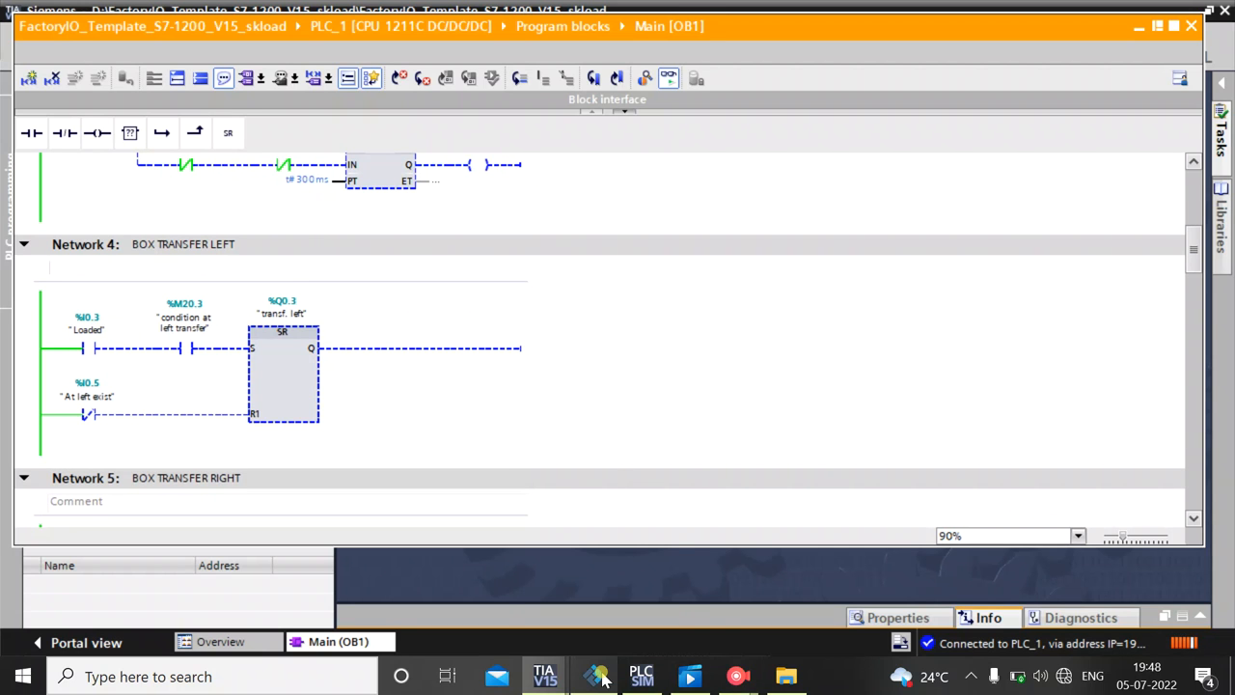
click(593, 676)
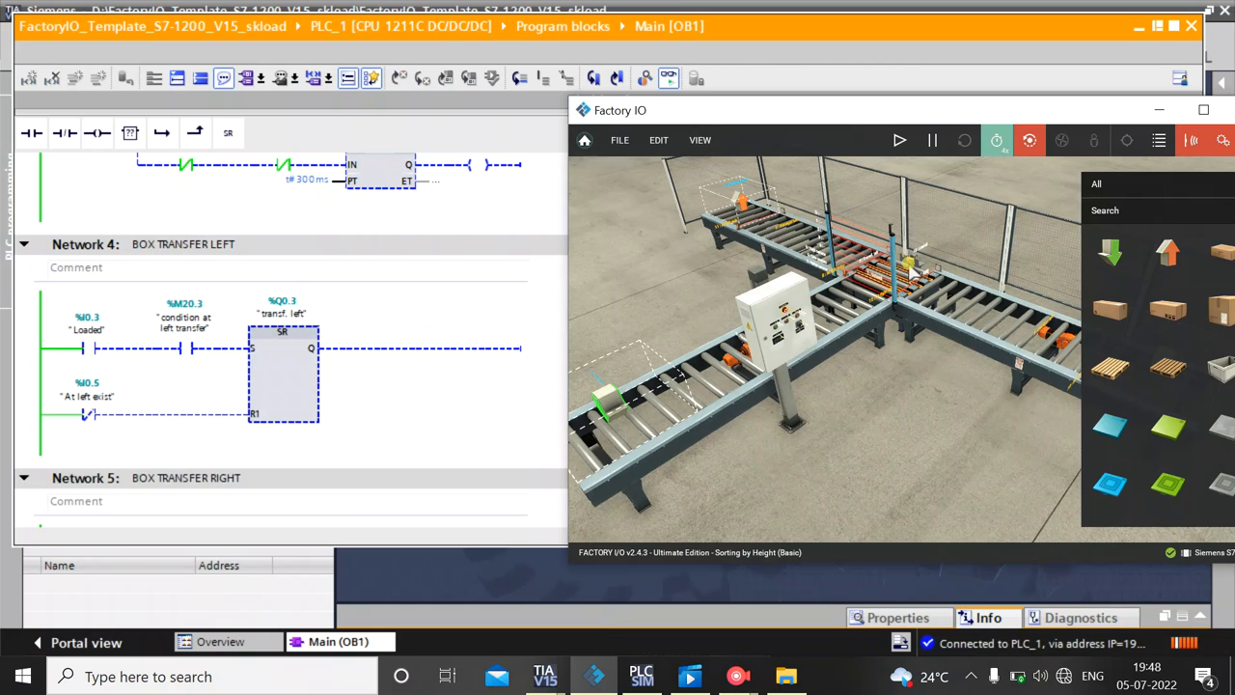
mouse_move(880, 289)
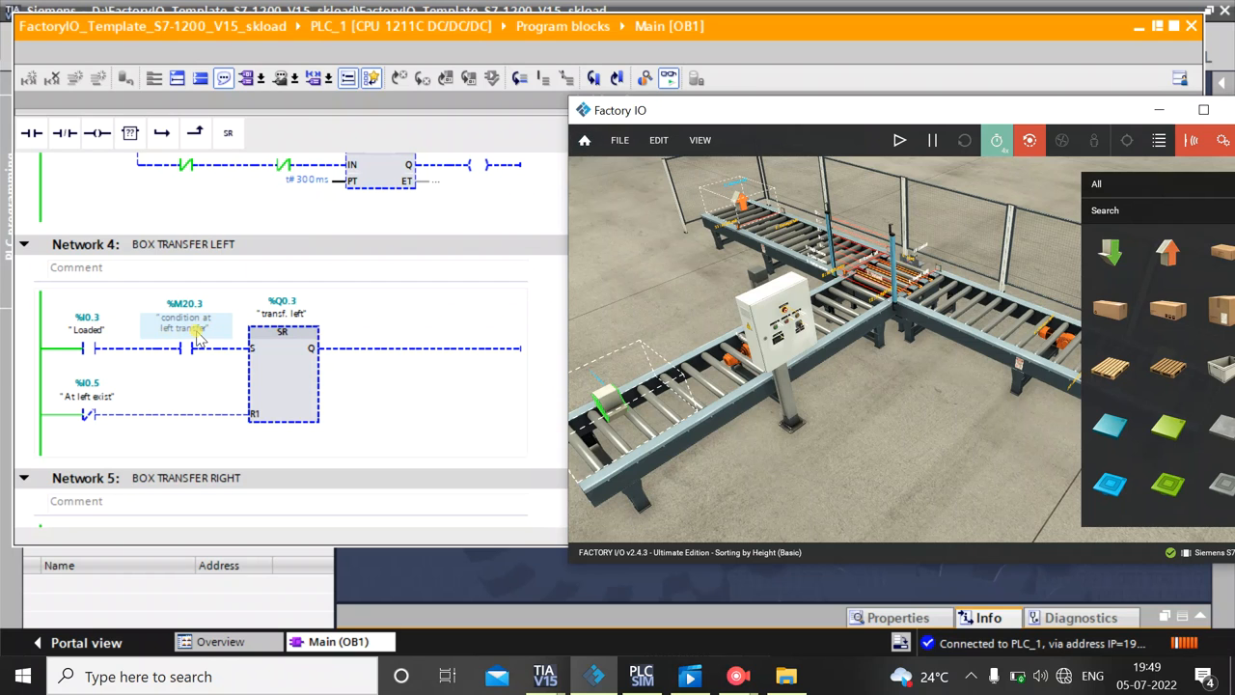
mouse_move(166, 332)
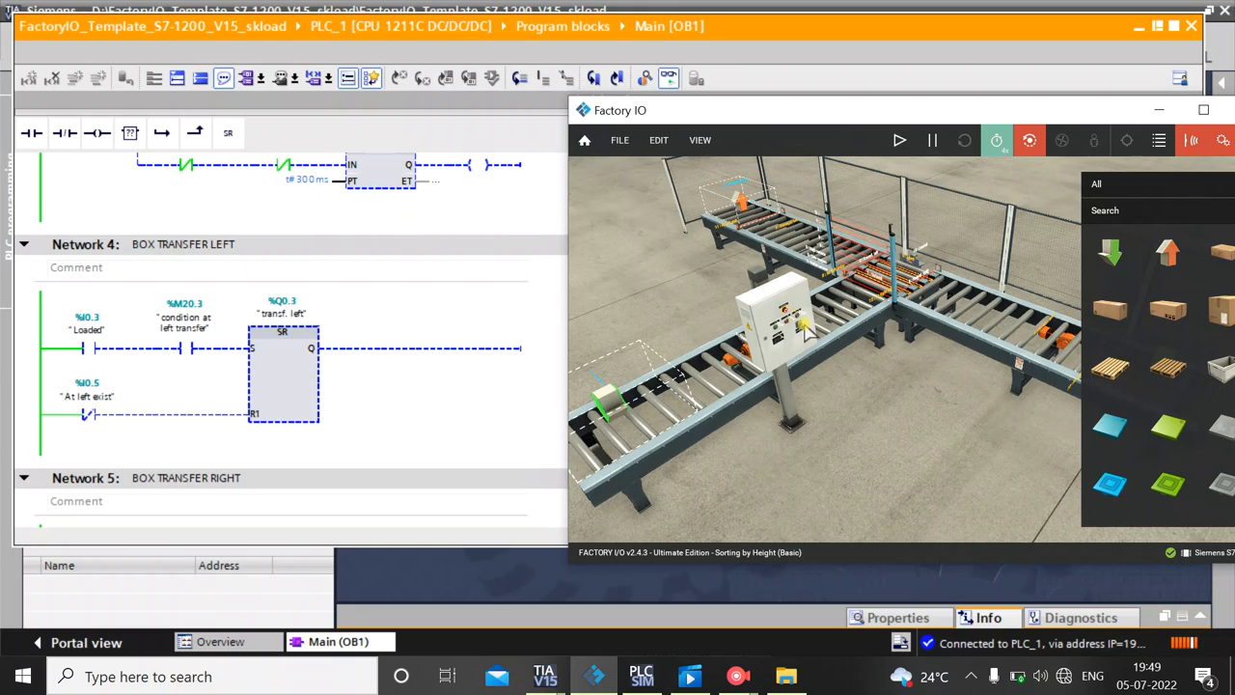
mouse_move(797, 310)
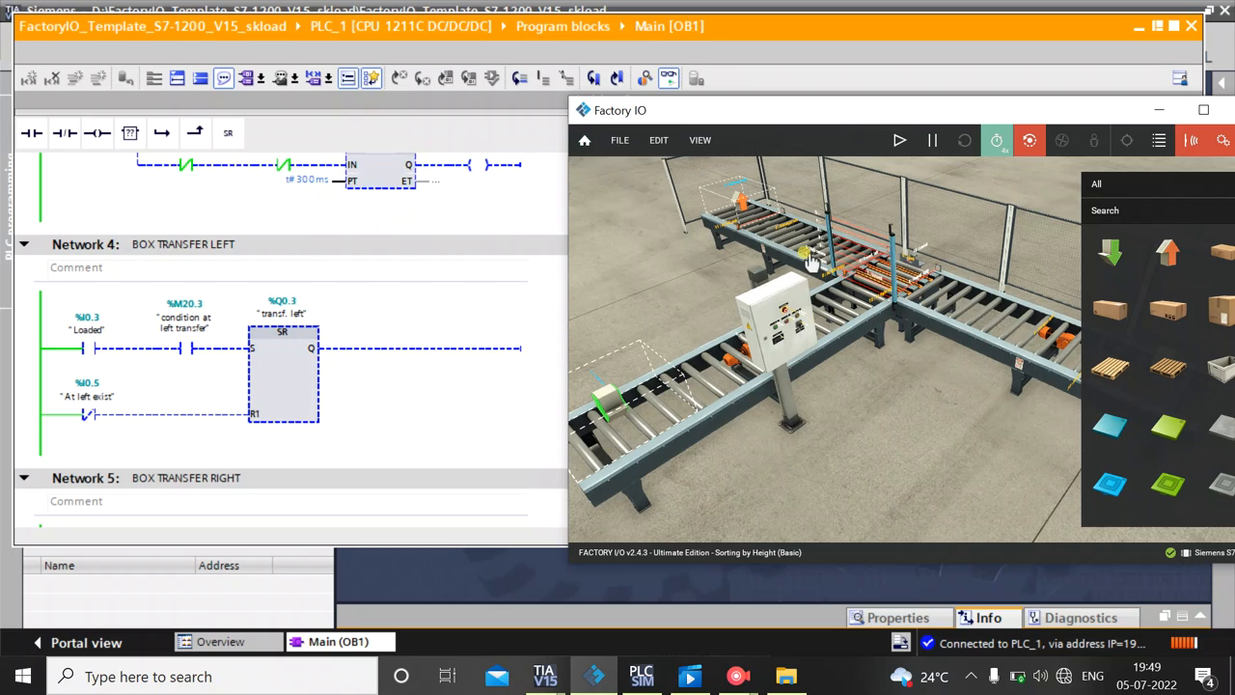
mouse_move(818, 280)
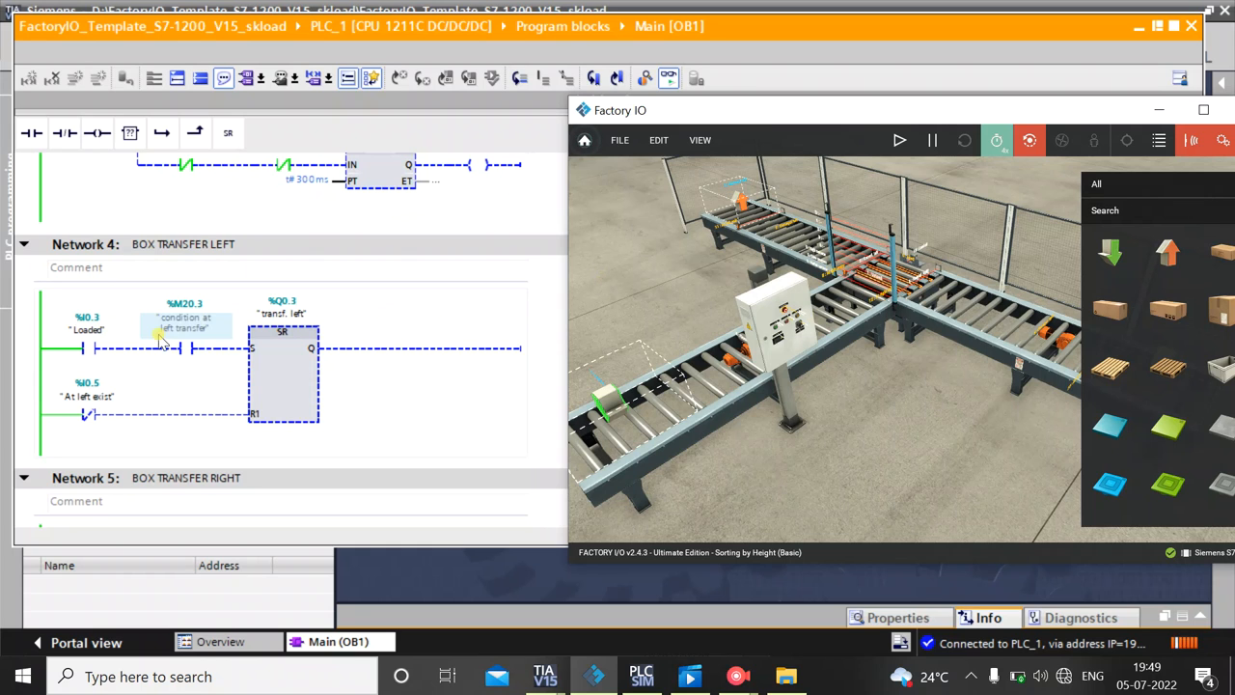
mouse_move(197, 335)
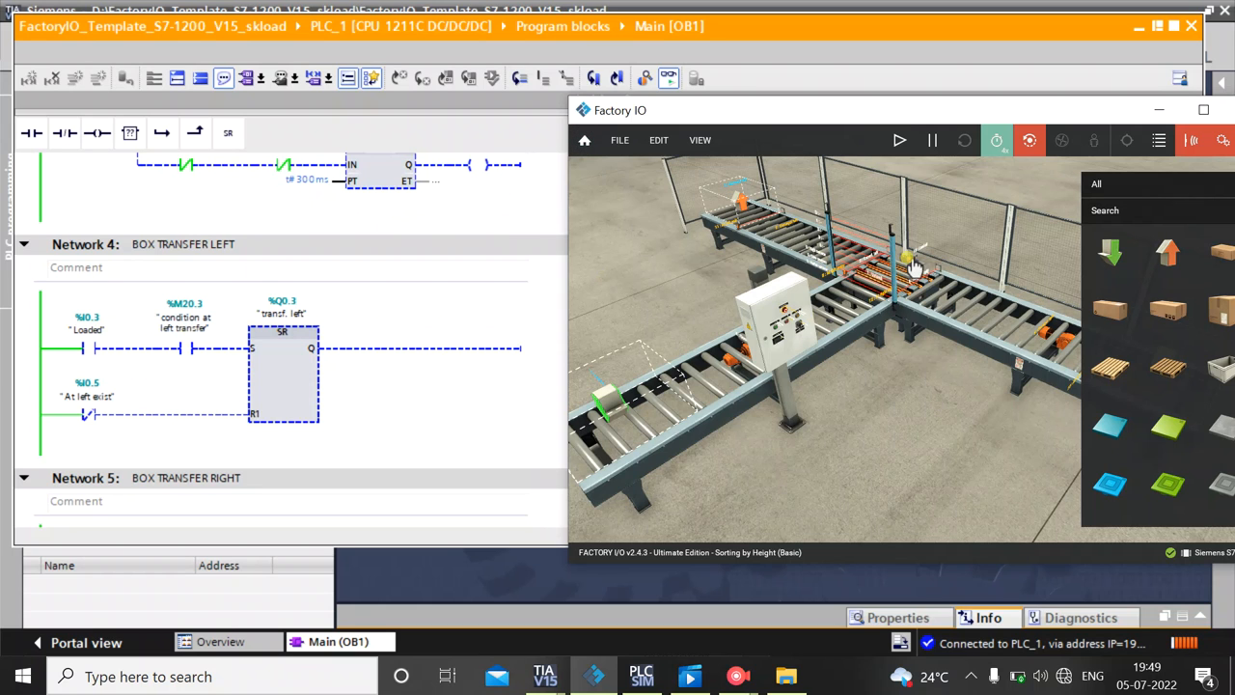
mouse_move(922, 282)
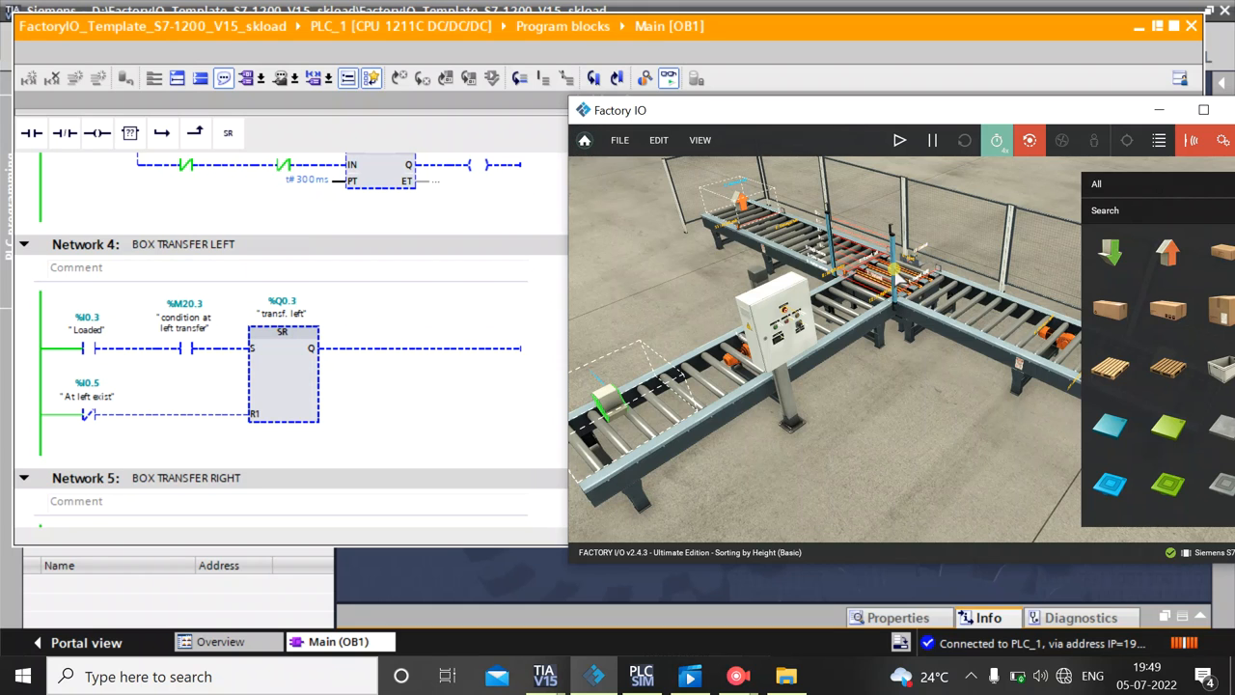
mouse_move(397, 359)
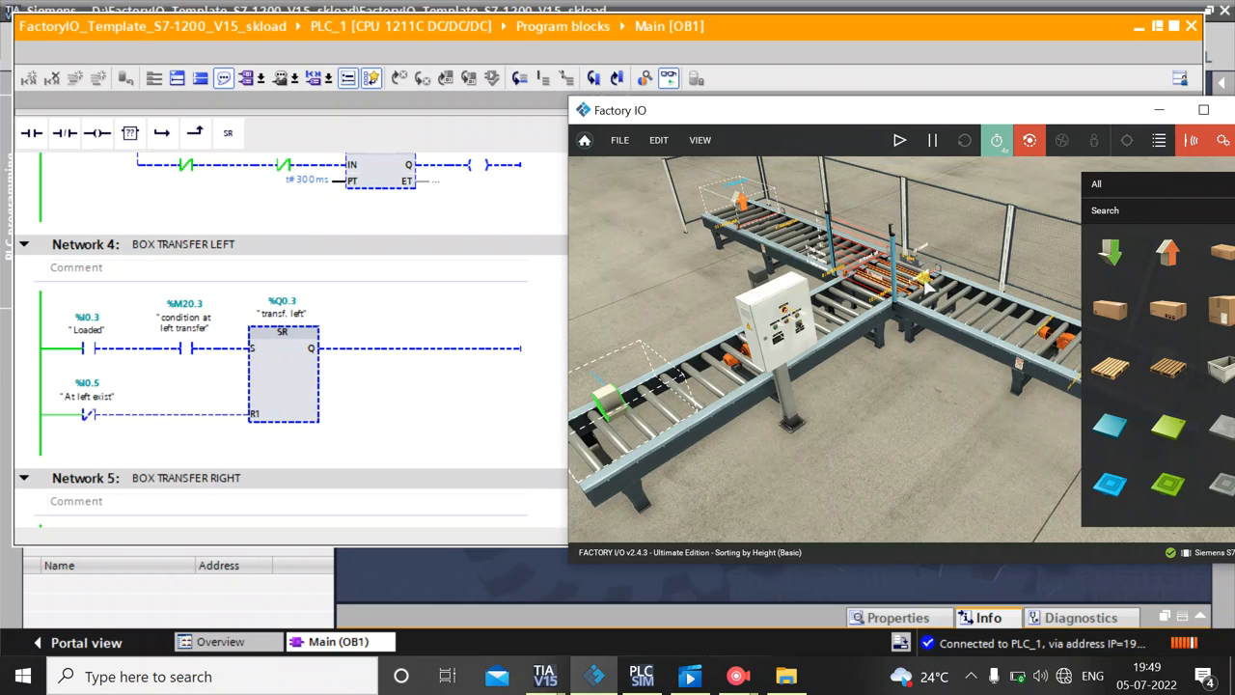
mouse_move(687, 293)
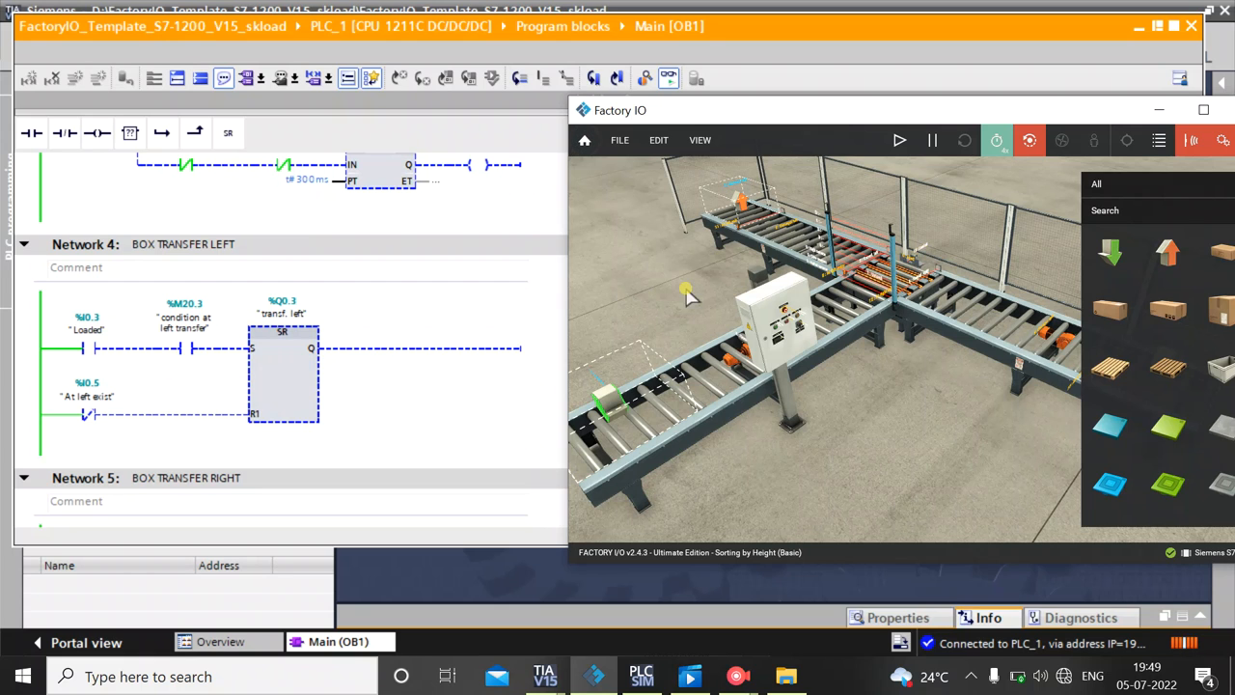
mouse_move(57, 490)
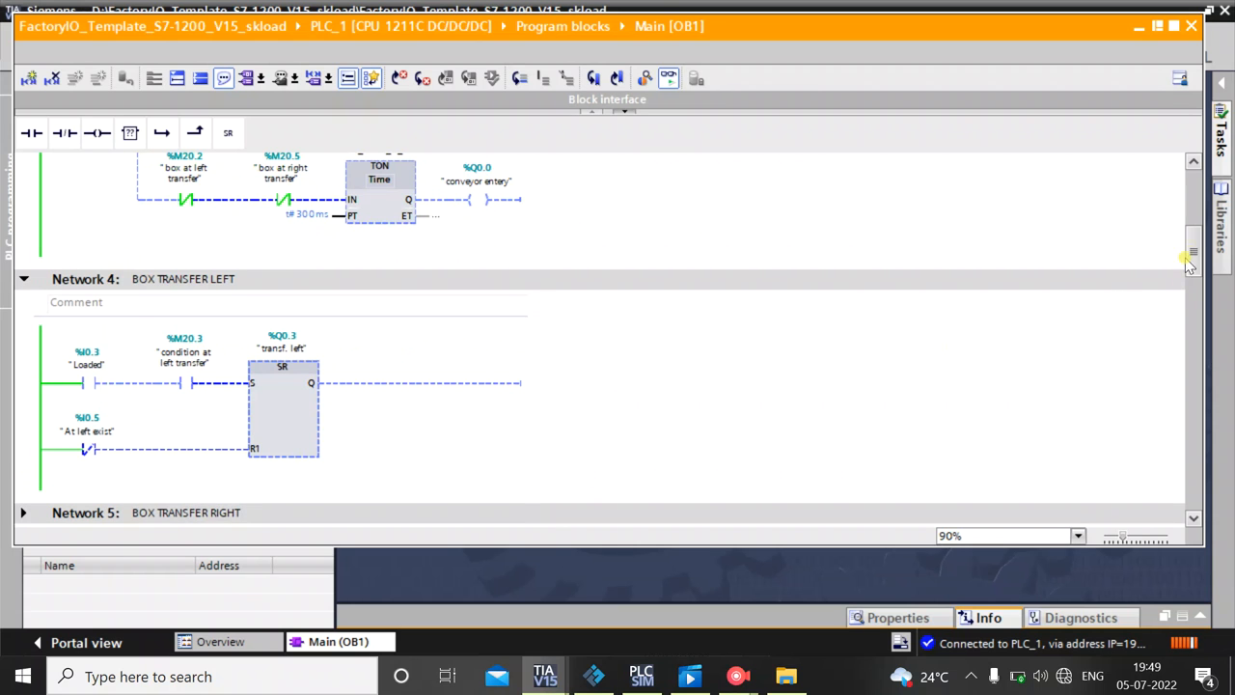
Scroll to Network 6 LEFT & RIGHT CONVEYOR START, check the emergency stop %I1.3 Bool tag, then show Factory IO
scroll(down, 3)
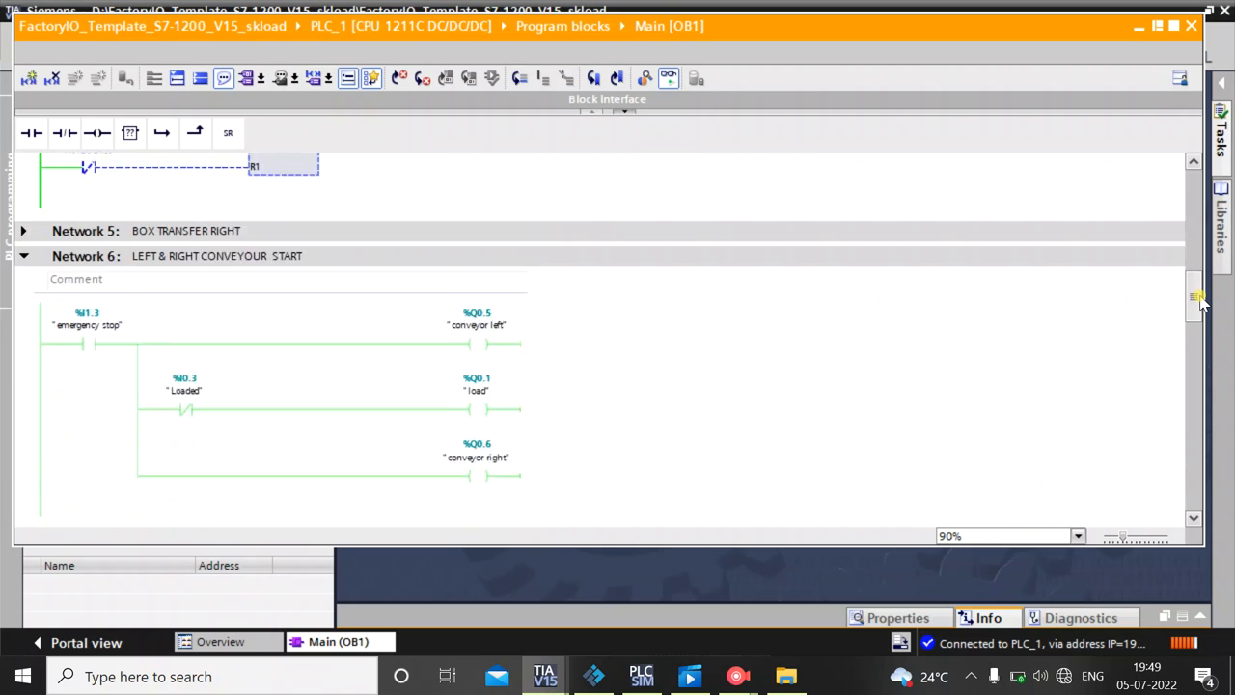
scroll(down, 3)
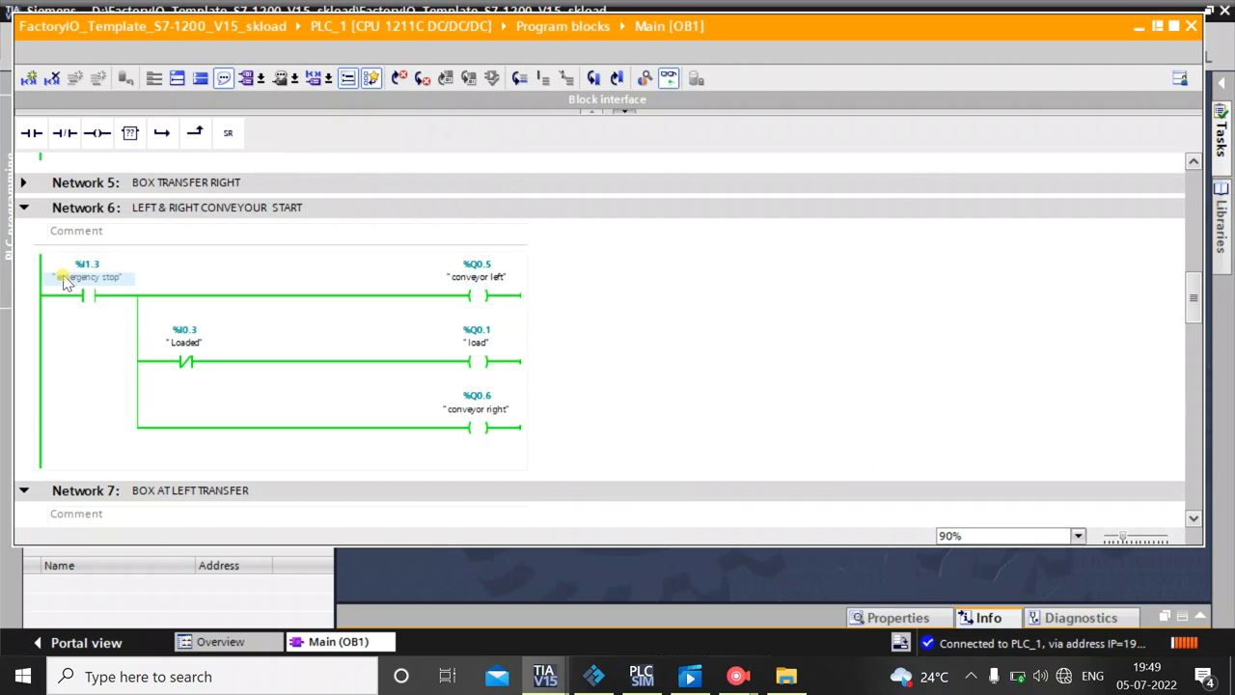
mouse_move(107, 291)
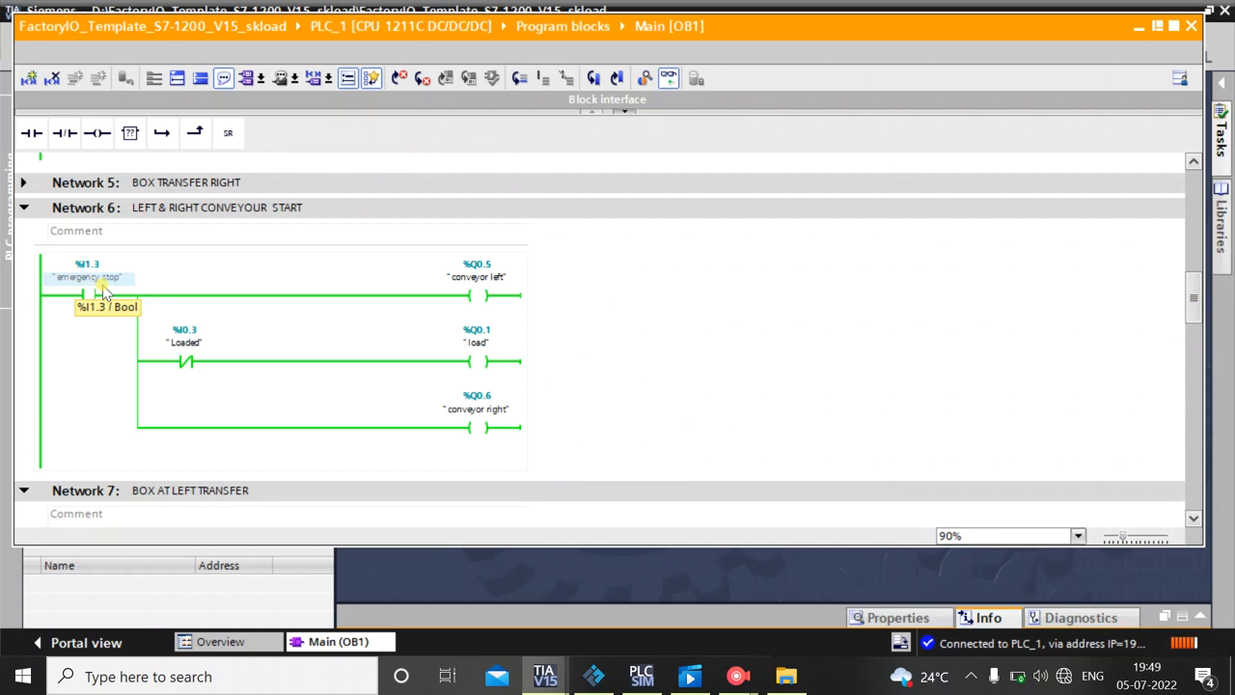
mouse_move(485, 328)
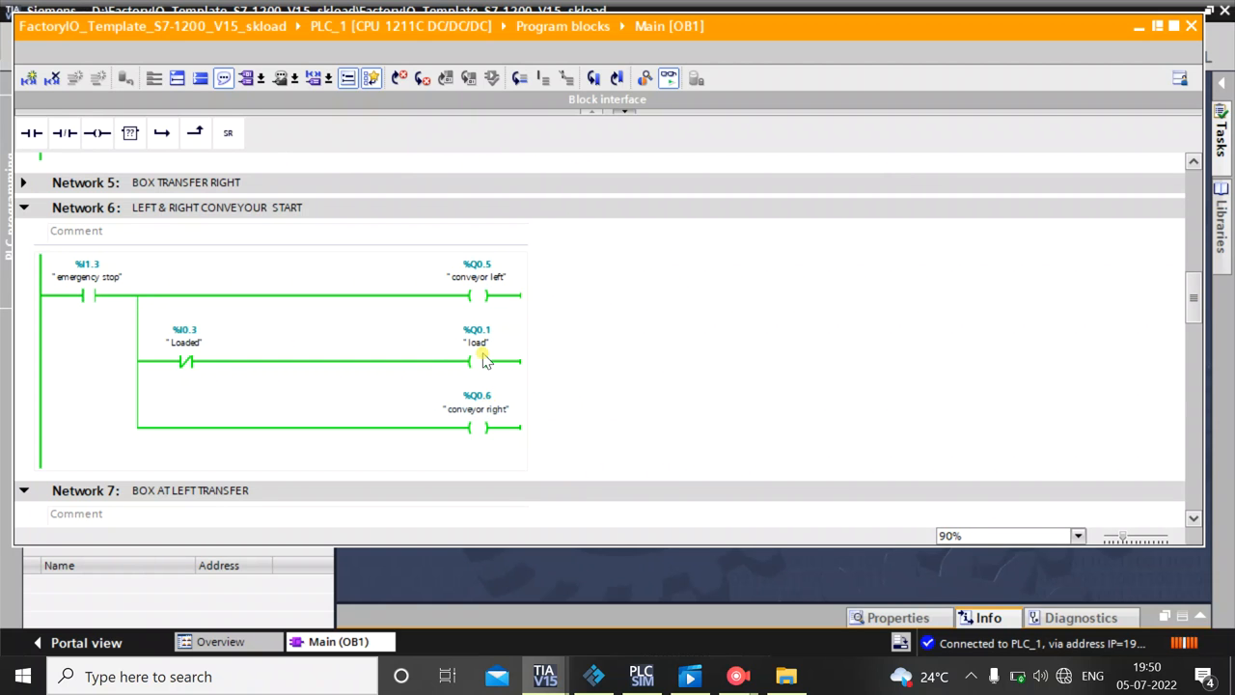
mouse_move(957, 467)
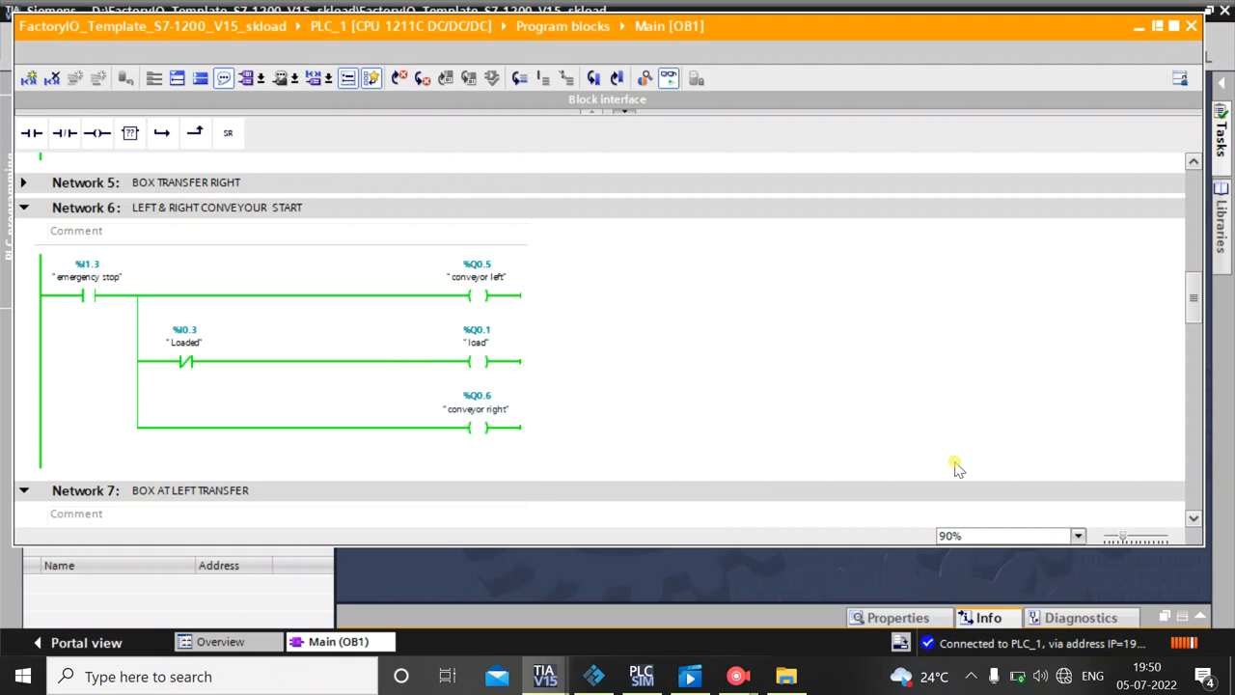
click(594, 675)
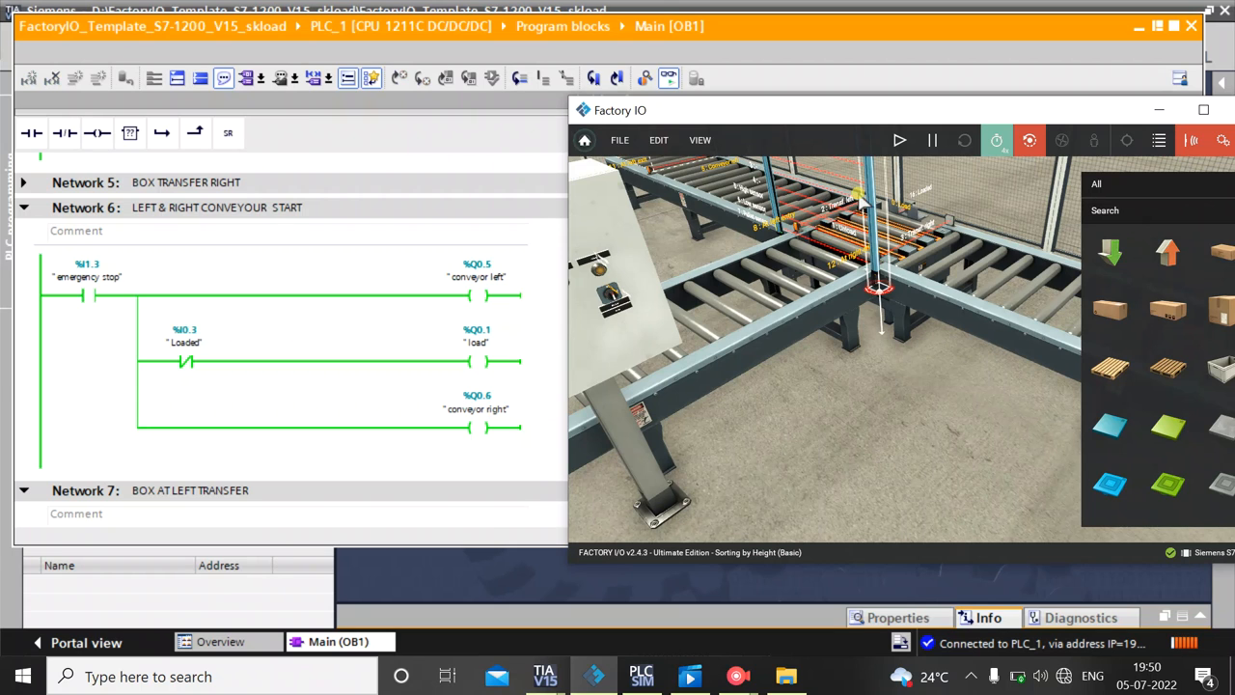
mouse_move(903, 203)
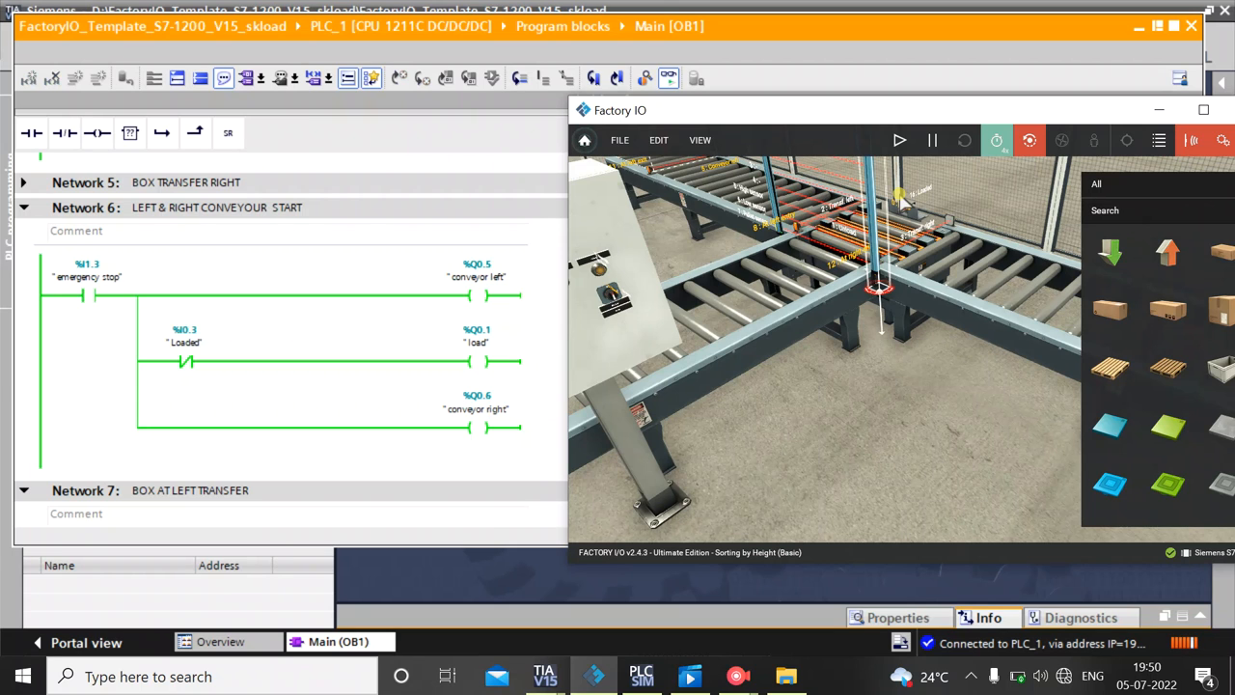
mouse_move(878, 216)
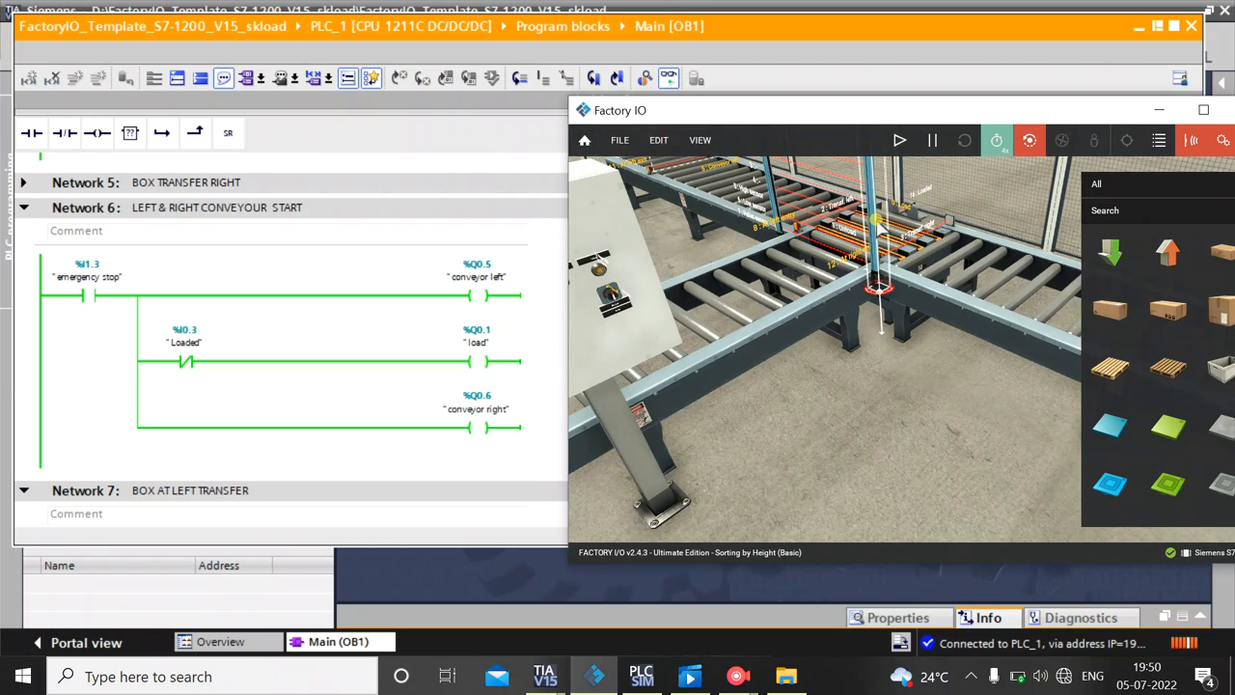
mouse_move(768, 274)
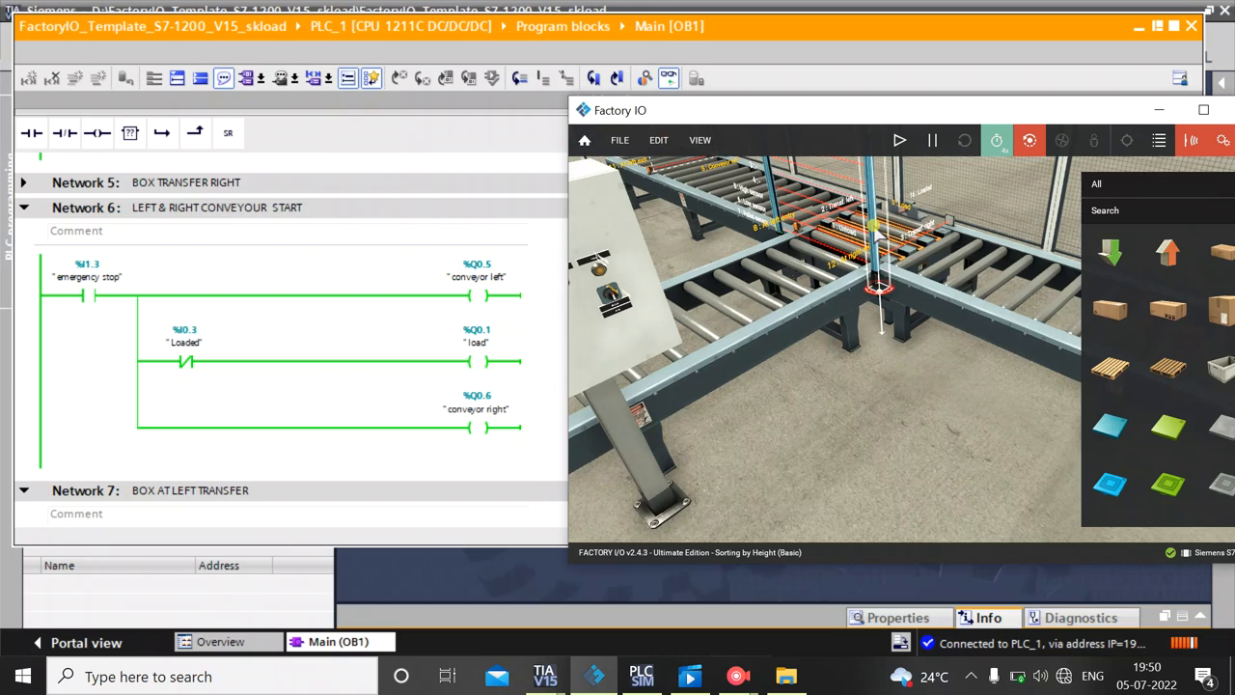
mouse_move(879, 216)
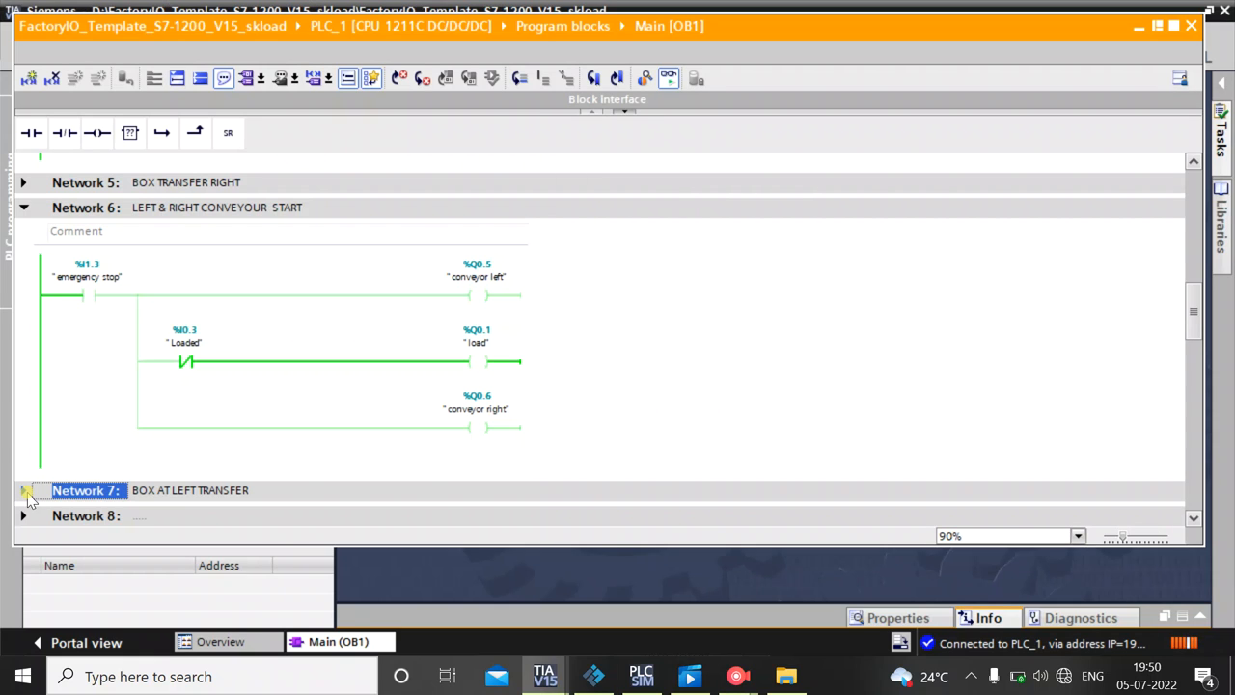
Expand and scroll to Network 7's box-at-left-transfer set/reset flip-flop with its entry and exit contacts
click(23, 490)
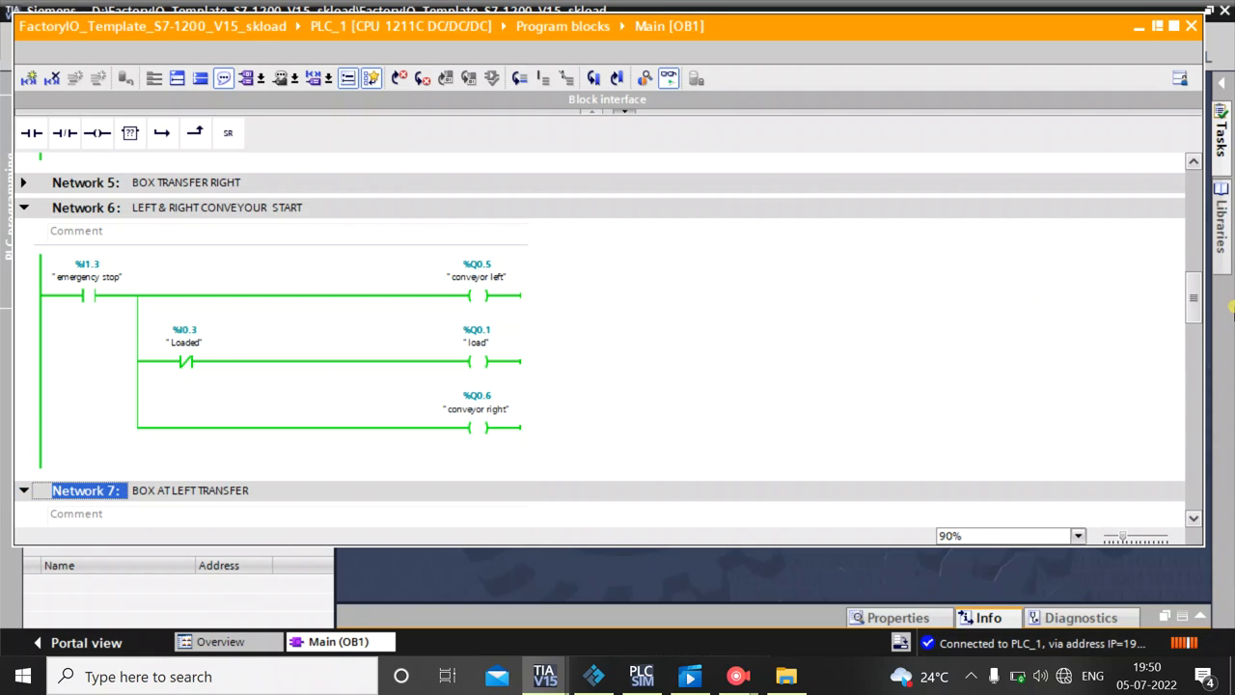
scroll(down, 3)
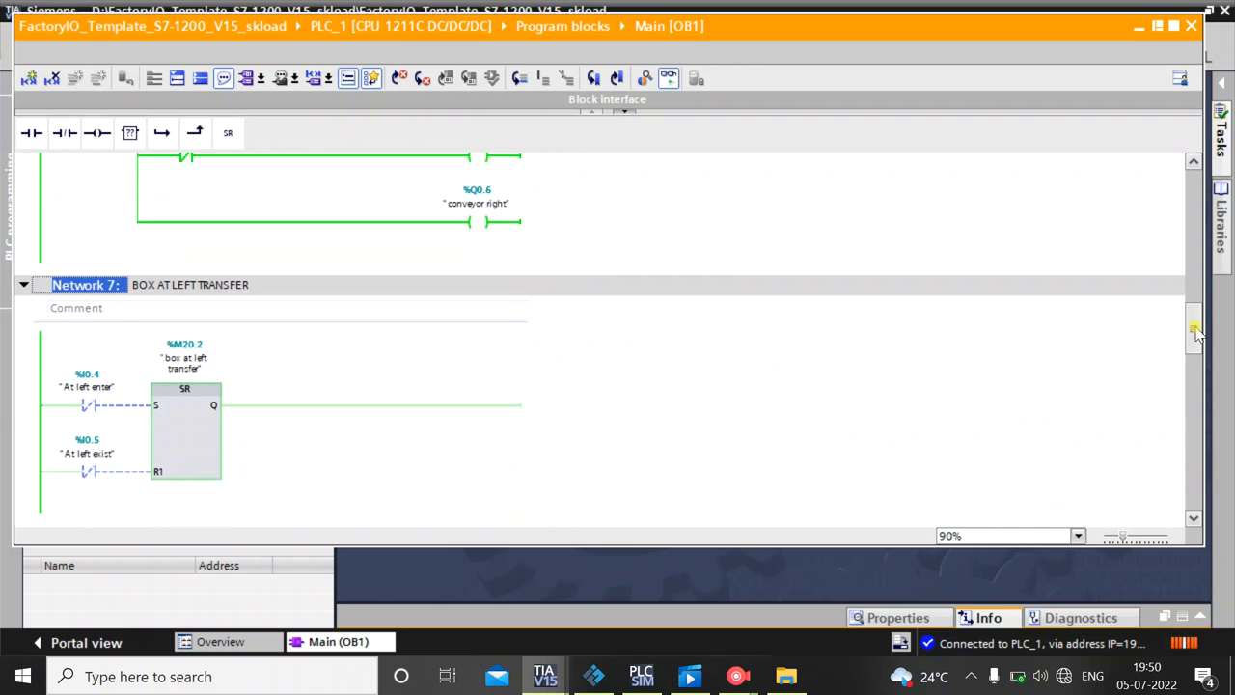
scroll(down, 3)
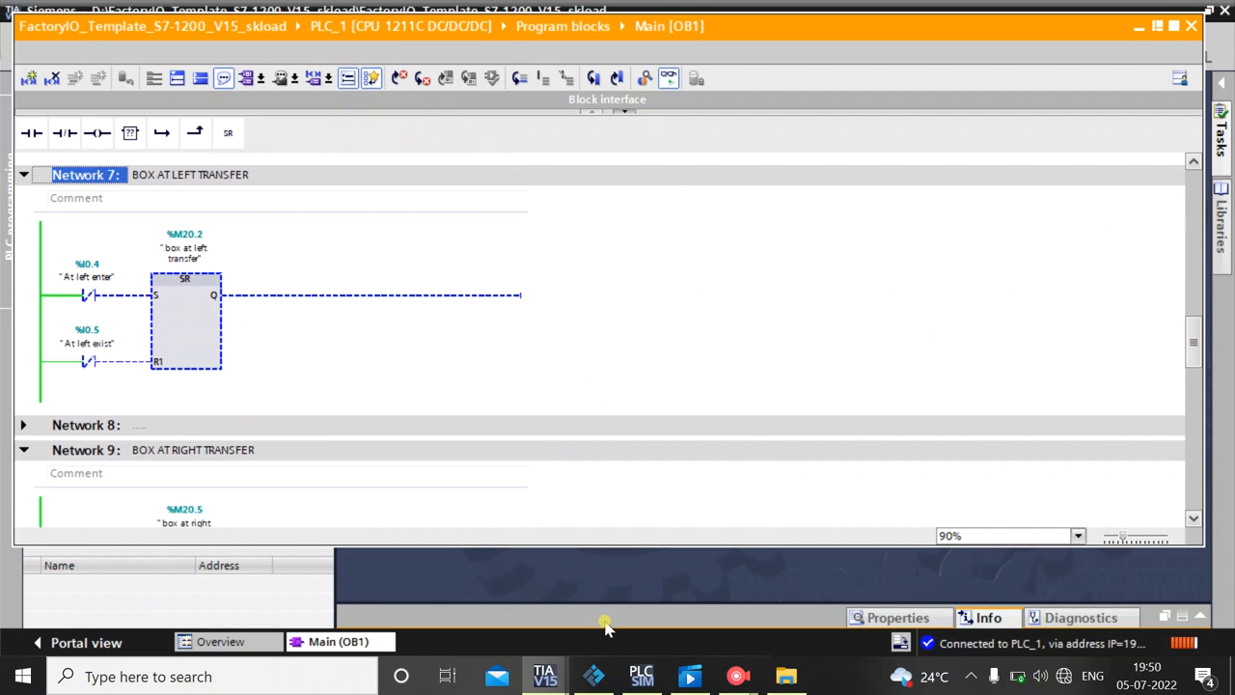
mouse_move(661, 675)
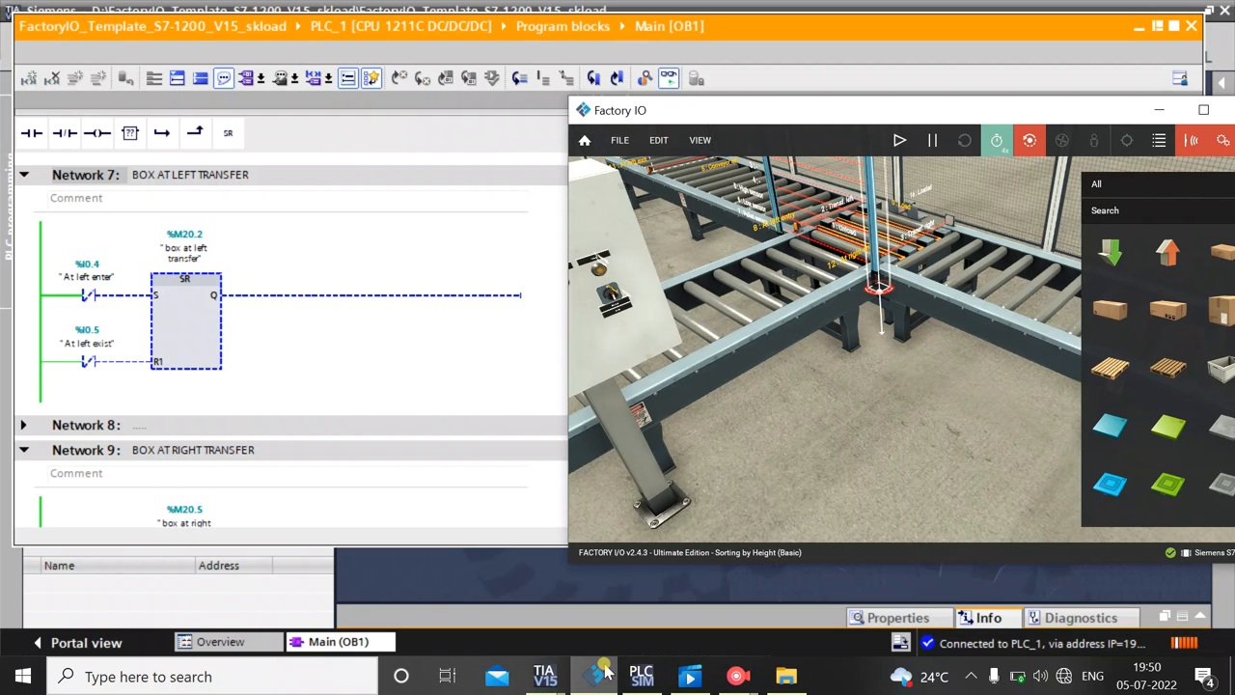
mouse_move(1164, 116)
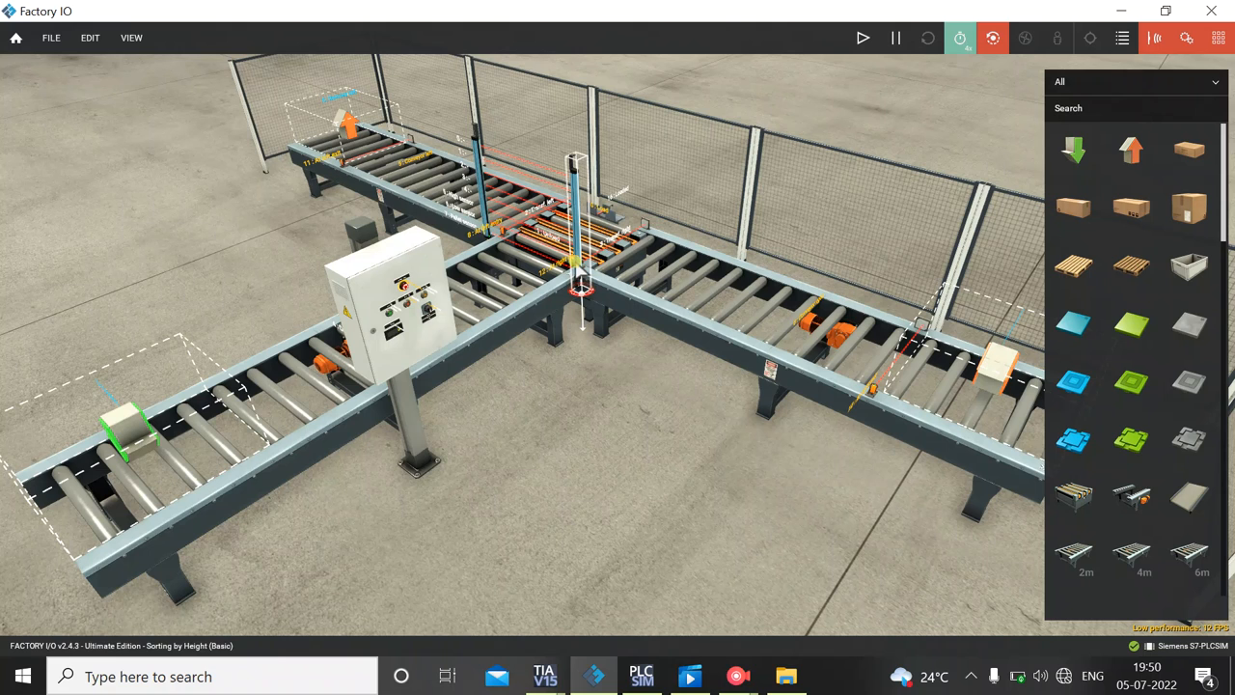
mouse_move(498, 230)
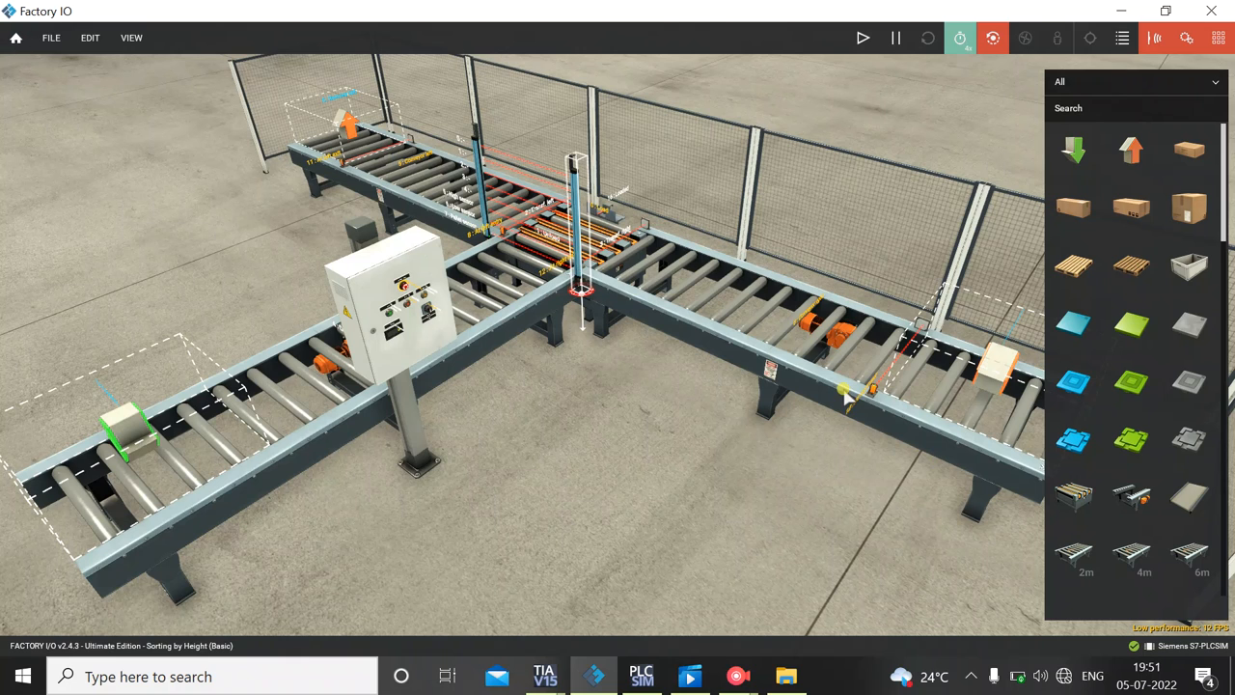
mouse_move(425, 241)
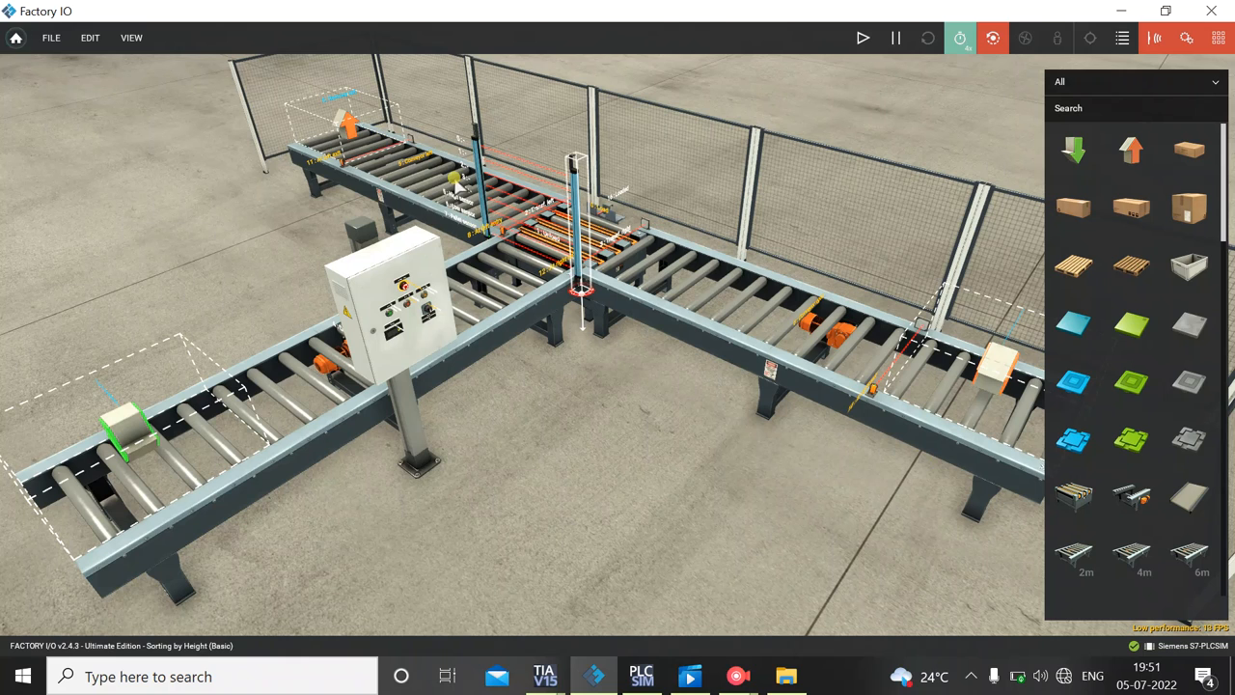
mouse_move(347, 245)
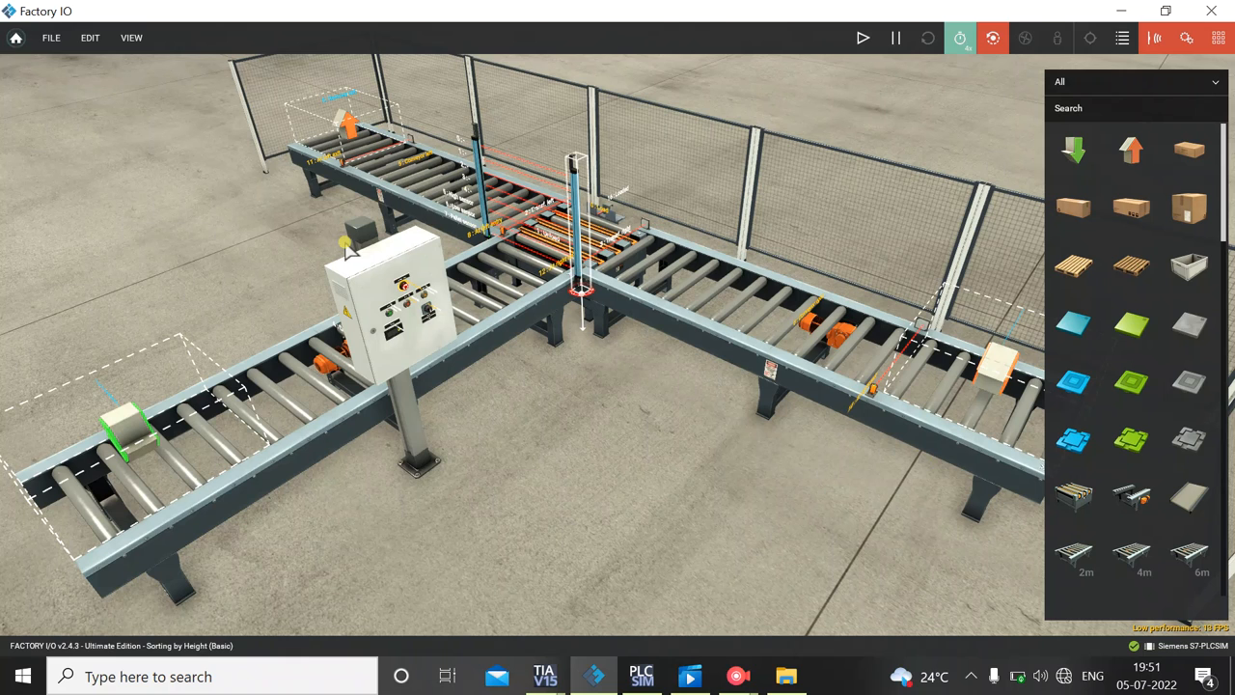
mouse_move(397, 353)
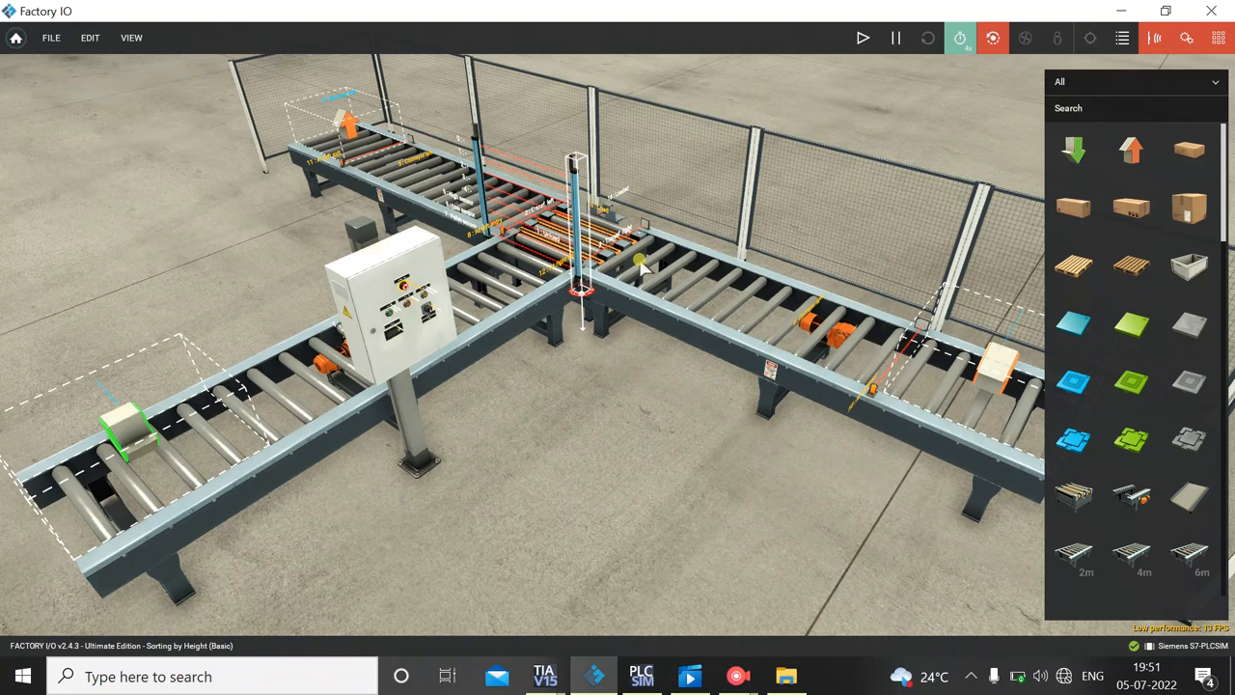
mouse_move(950, 332)
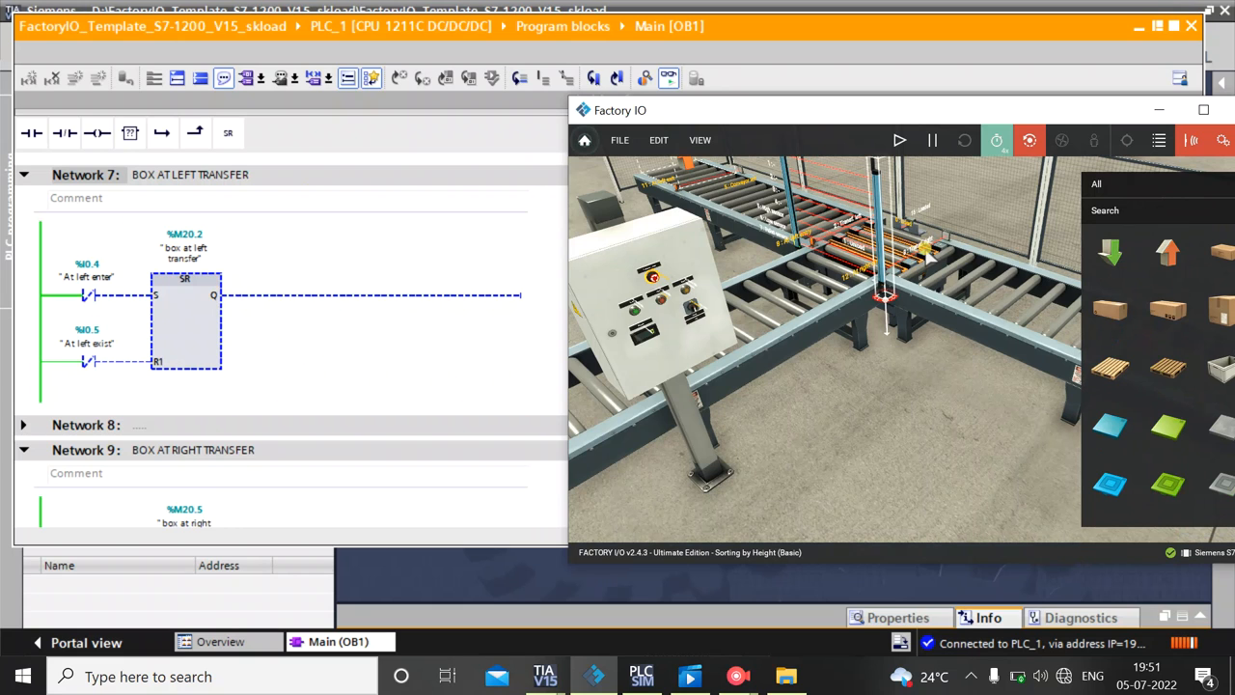
mouse_move(926, 254)
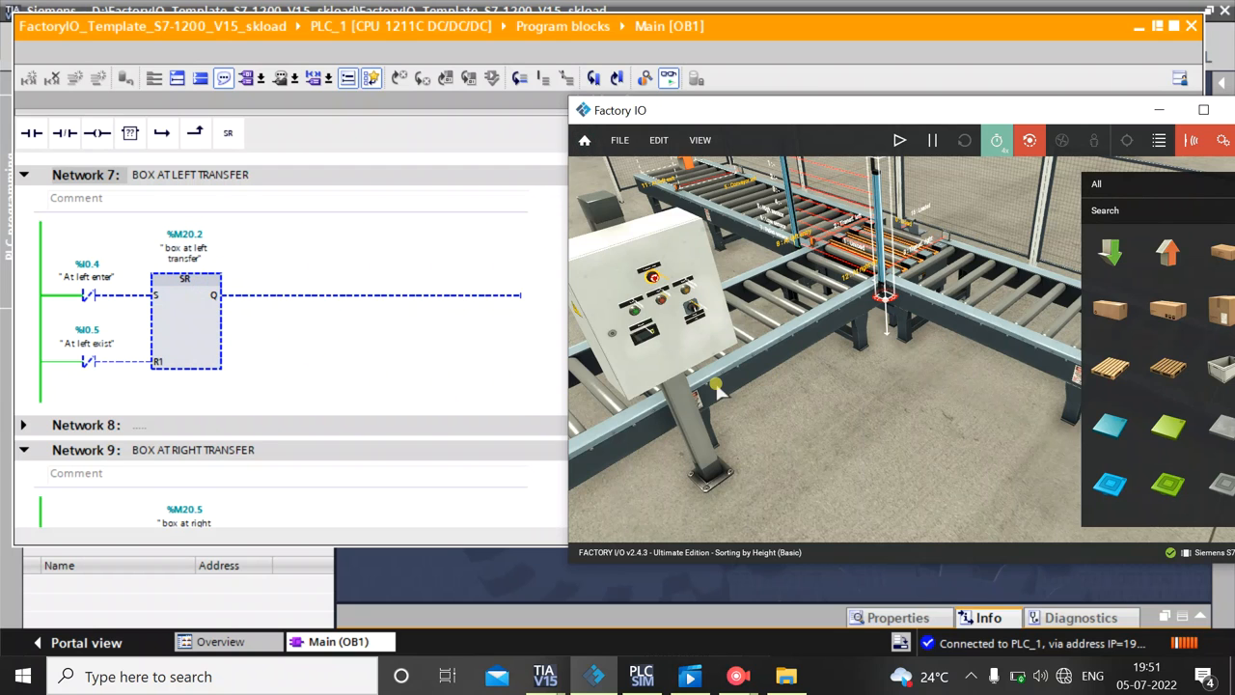
mouse_move(974, 413)
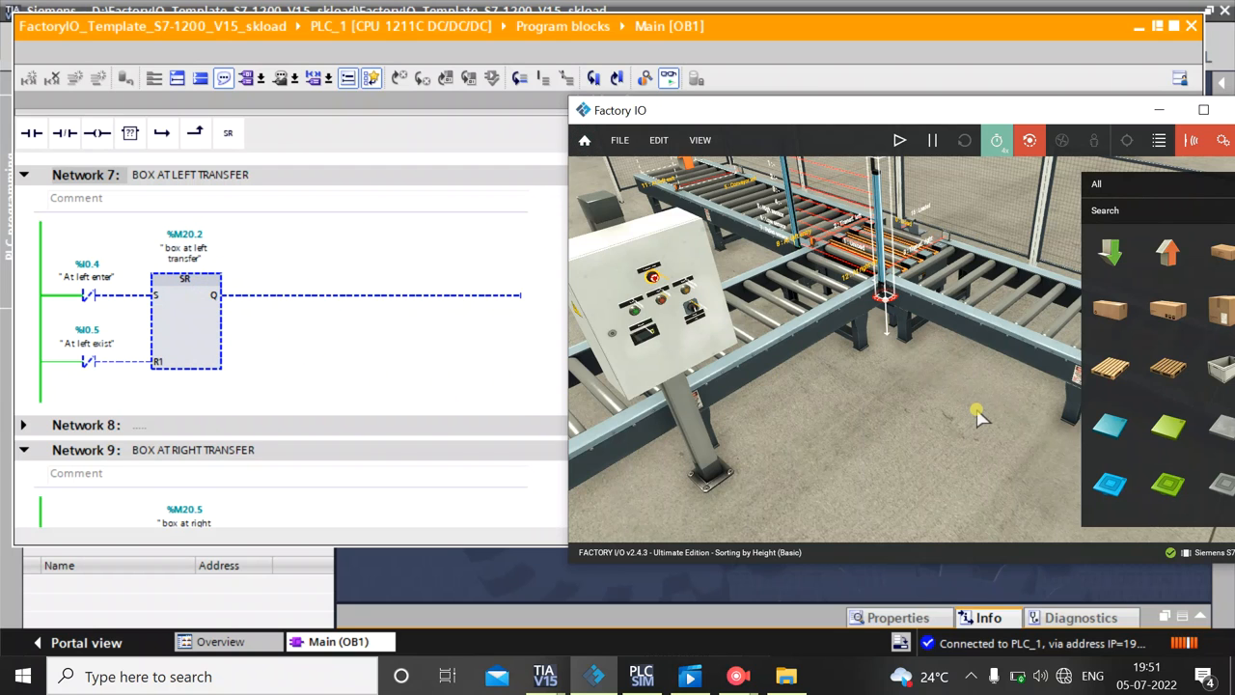
mouse_move(1028, 370)
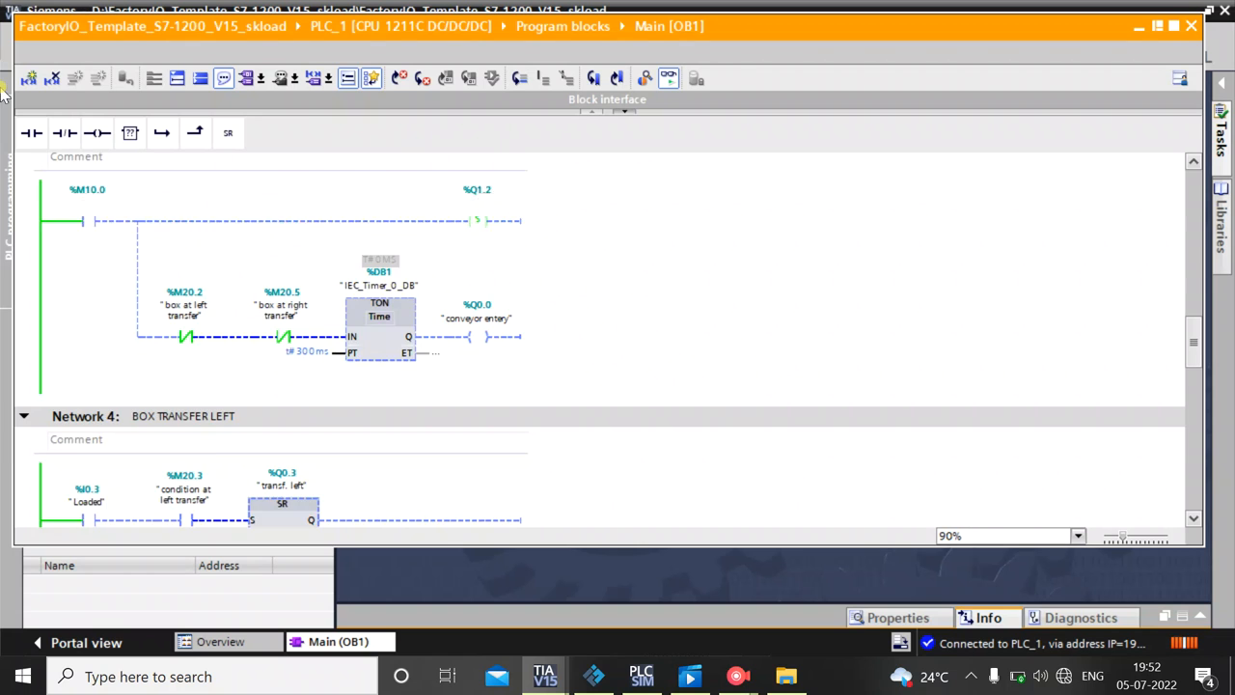
scroll(down, 3)
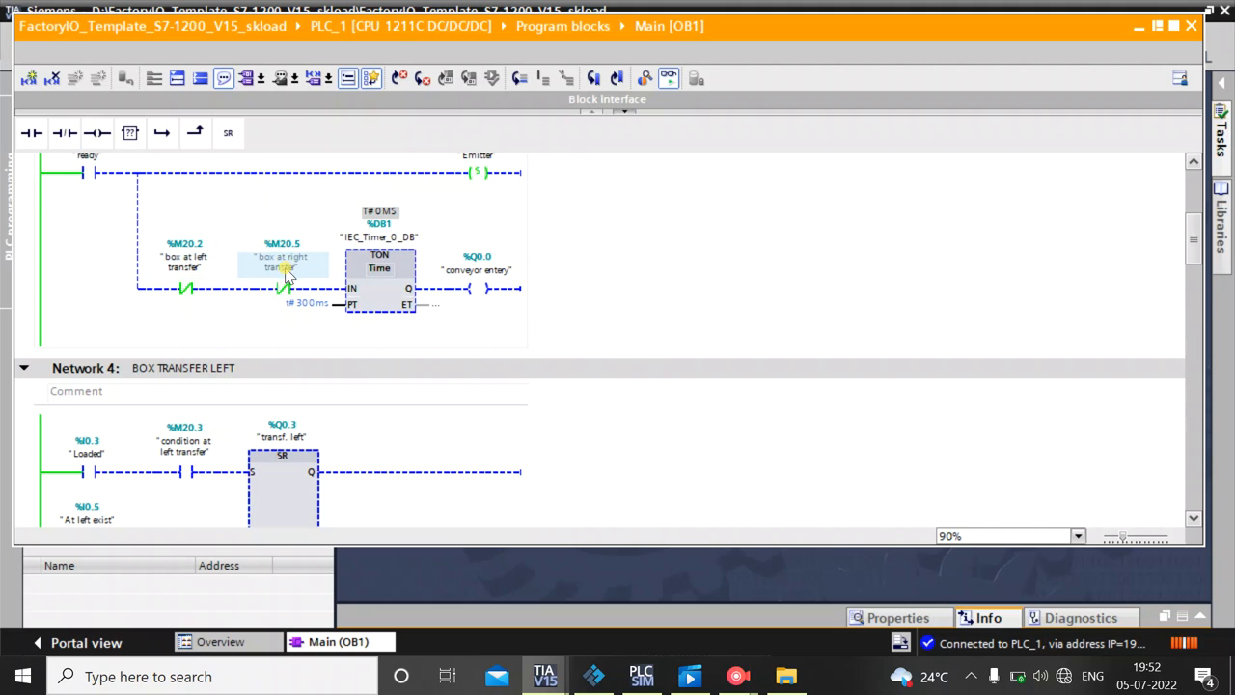
mouse_move(290, 278)
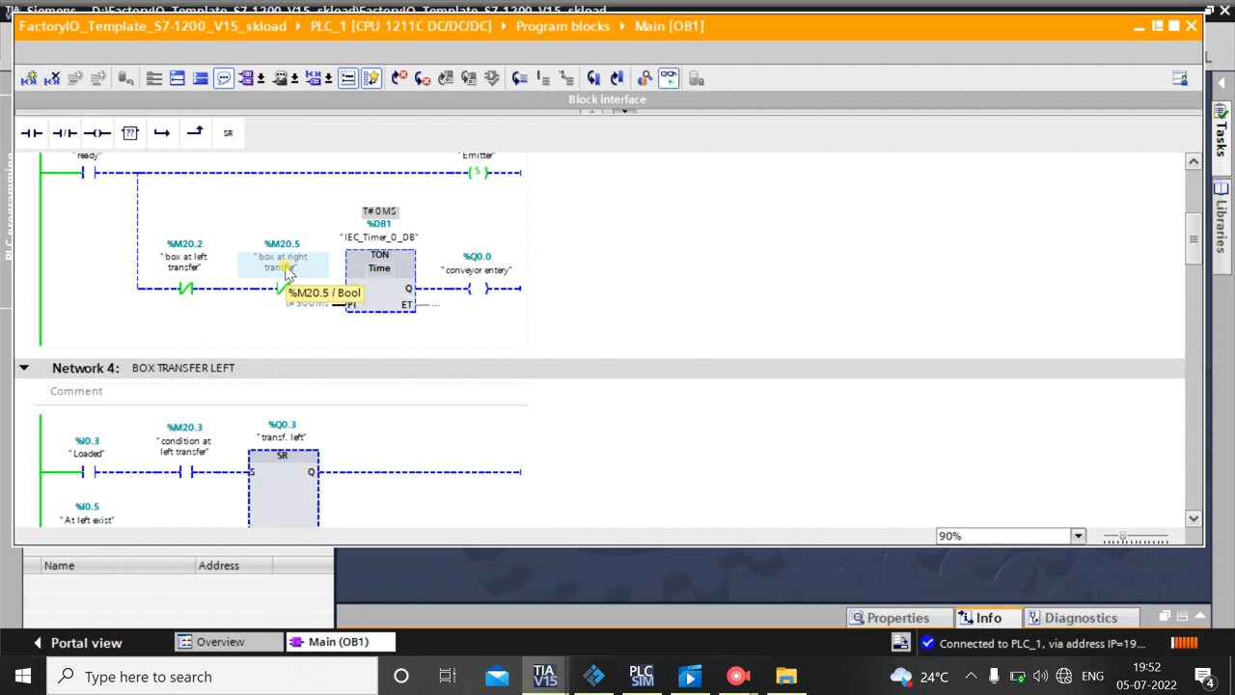
mouse_move(1038, 316)
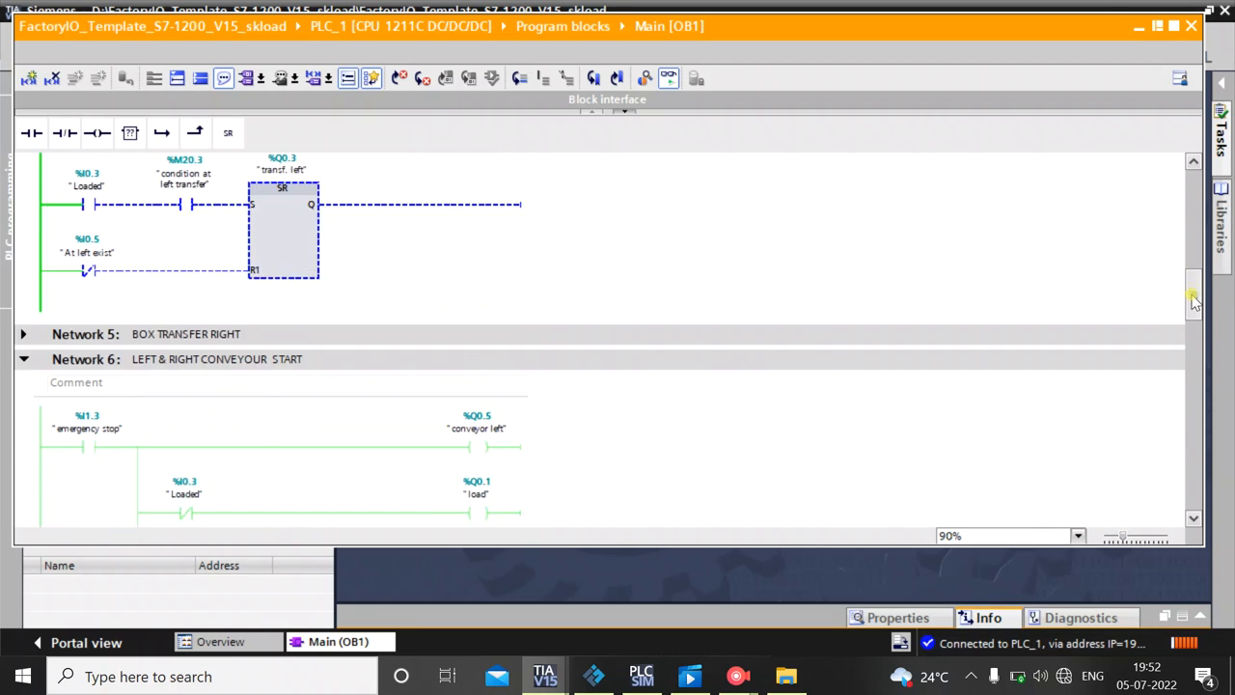
scroll(down, 3)
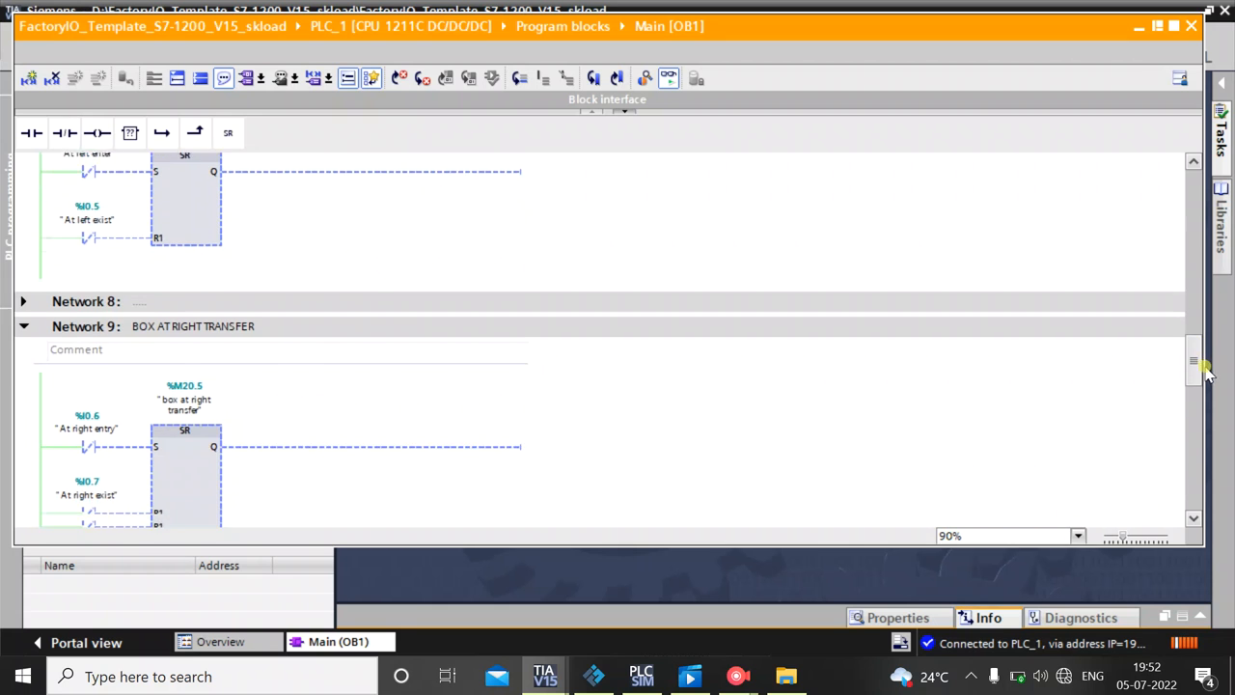
scroll(down, 3)
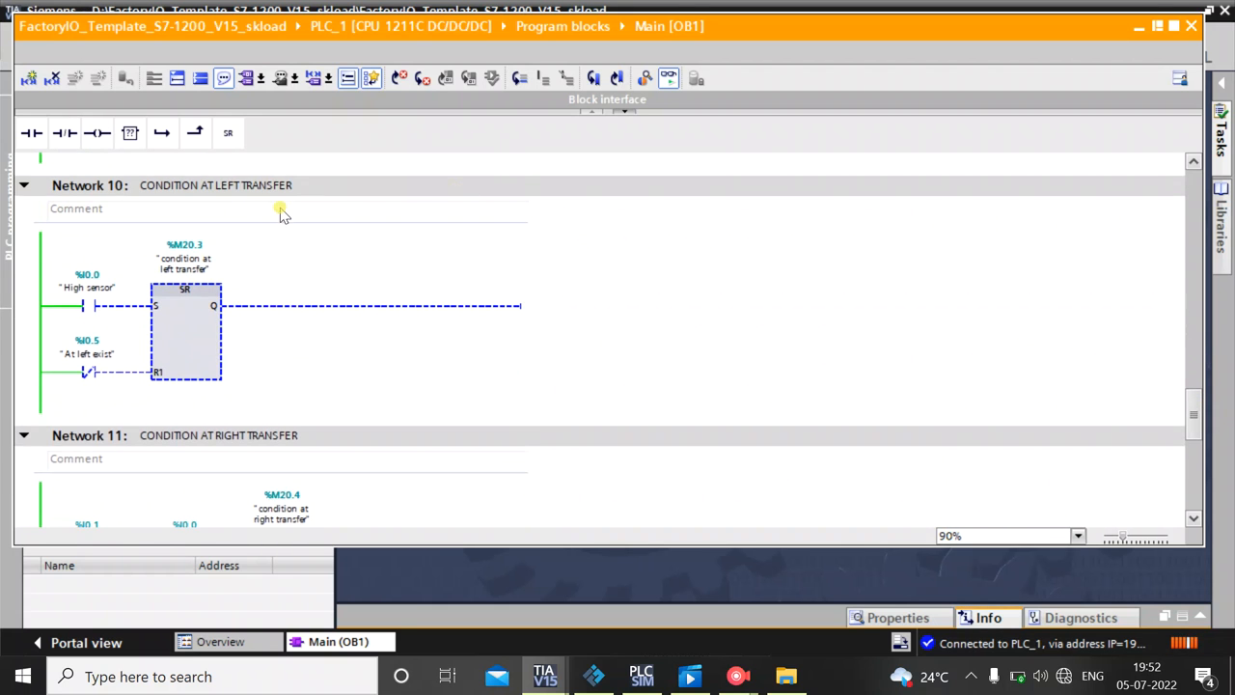
mouse_move(70, 305)
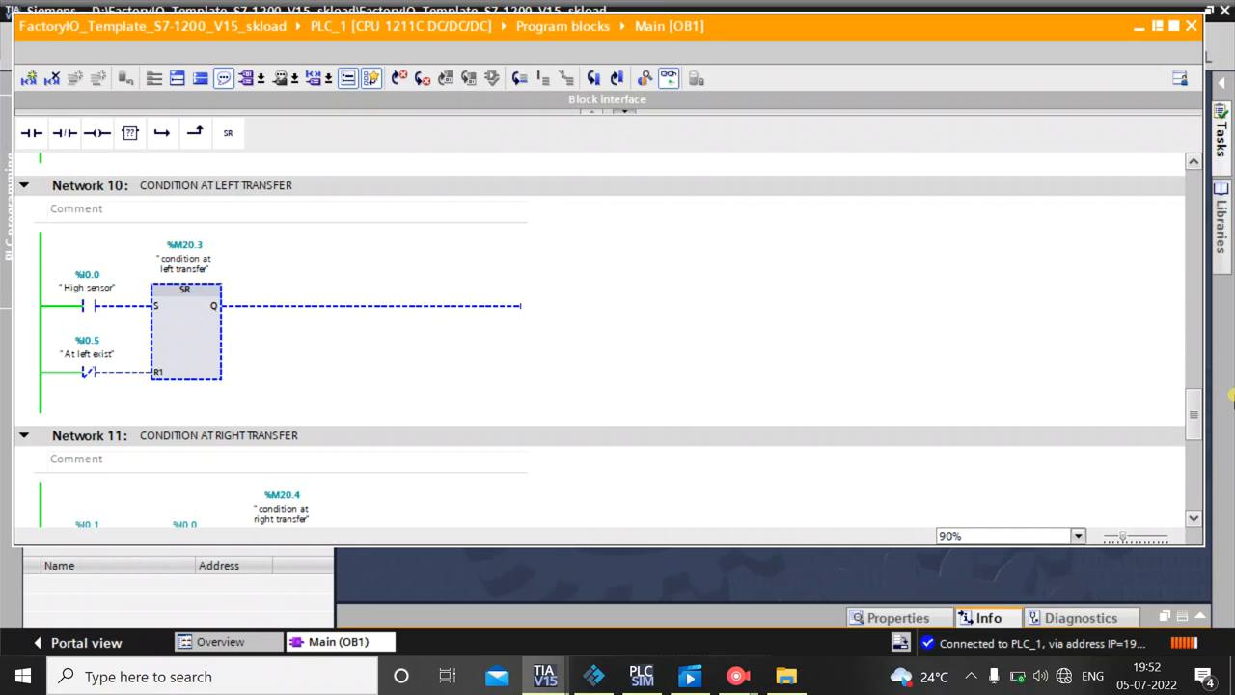
scroll(down, 3)
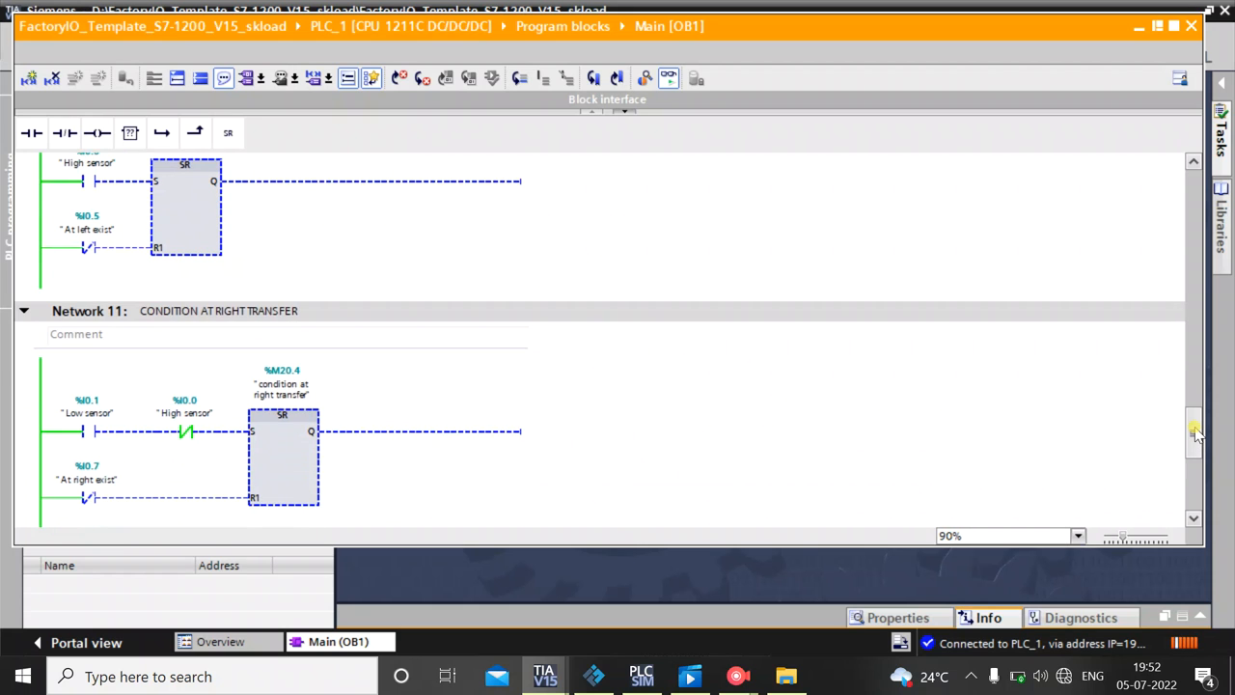
scroll(down, 3)
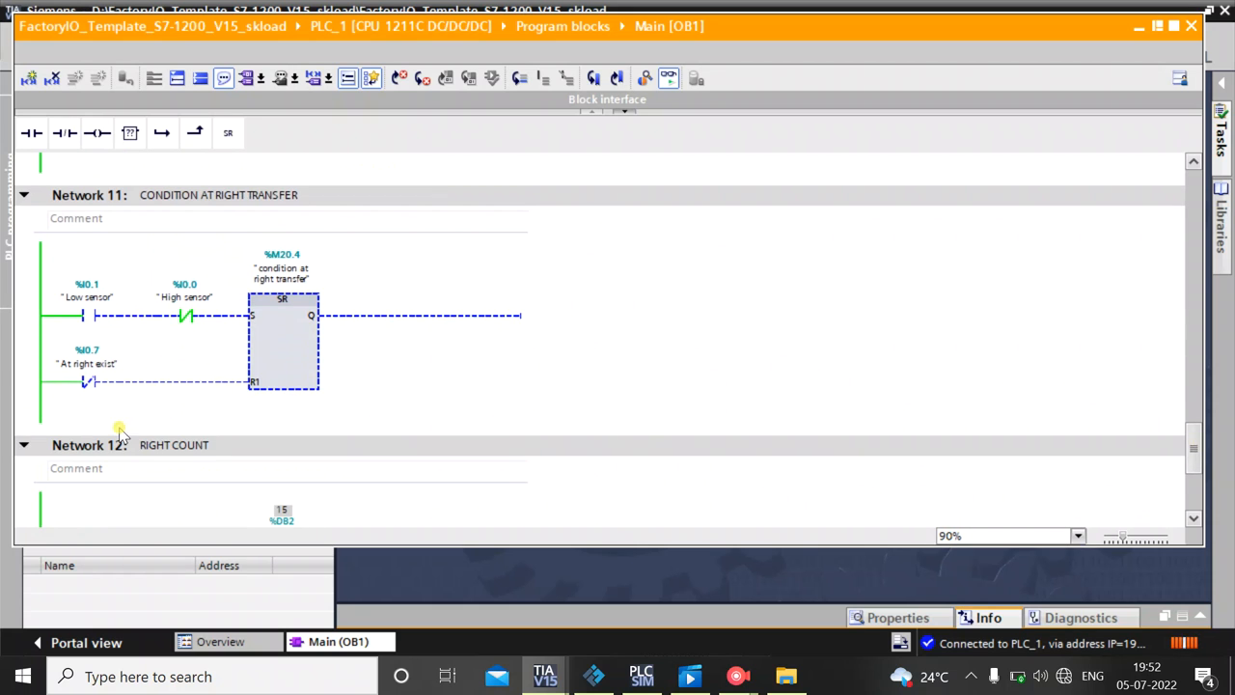
scroll(down, 3)
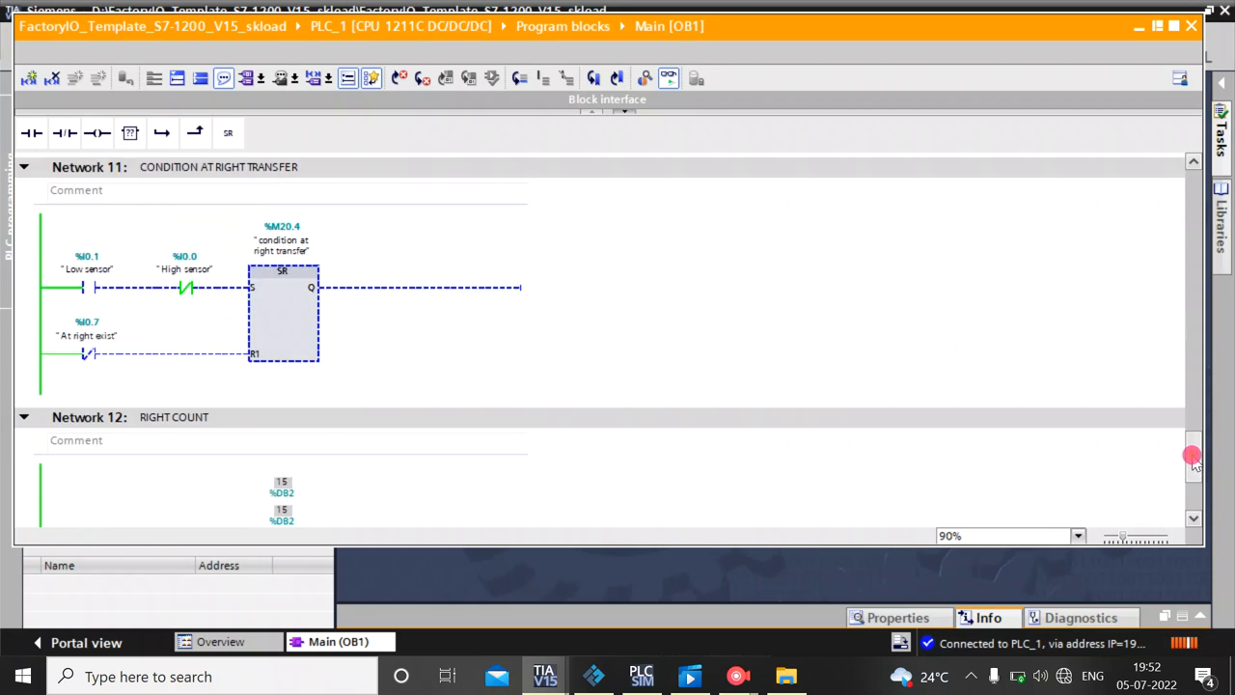
scroll(down, 3)
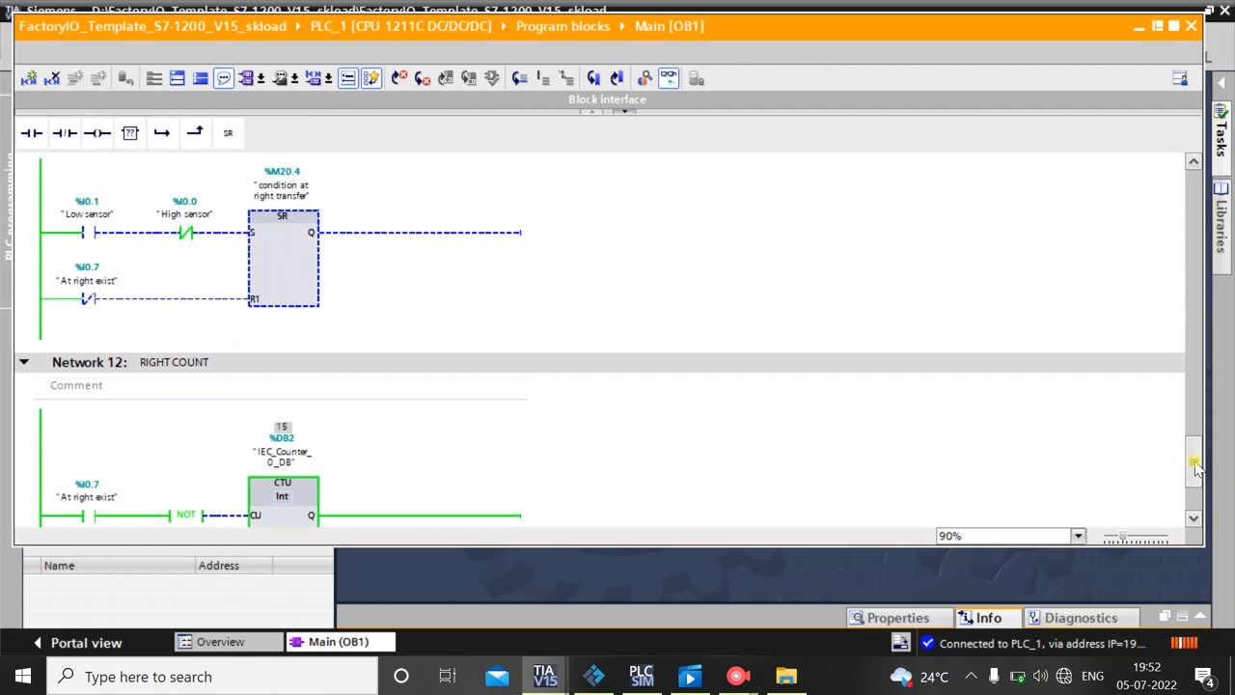
scroll(down, 3)
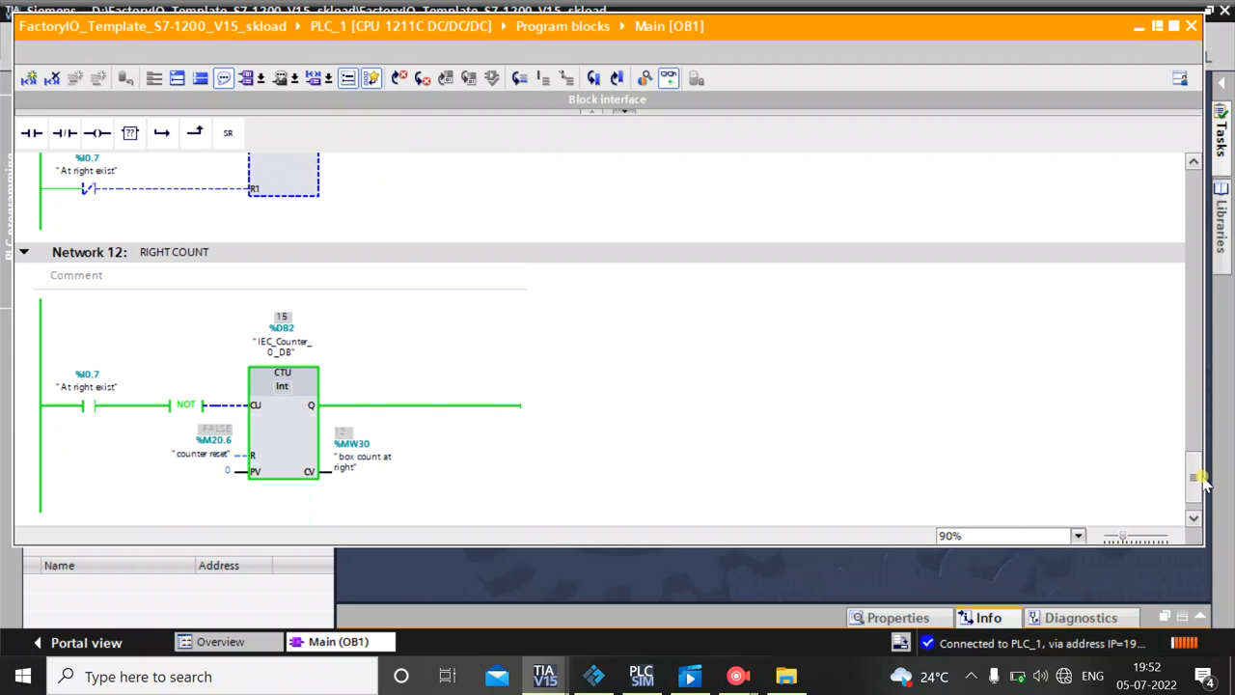